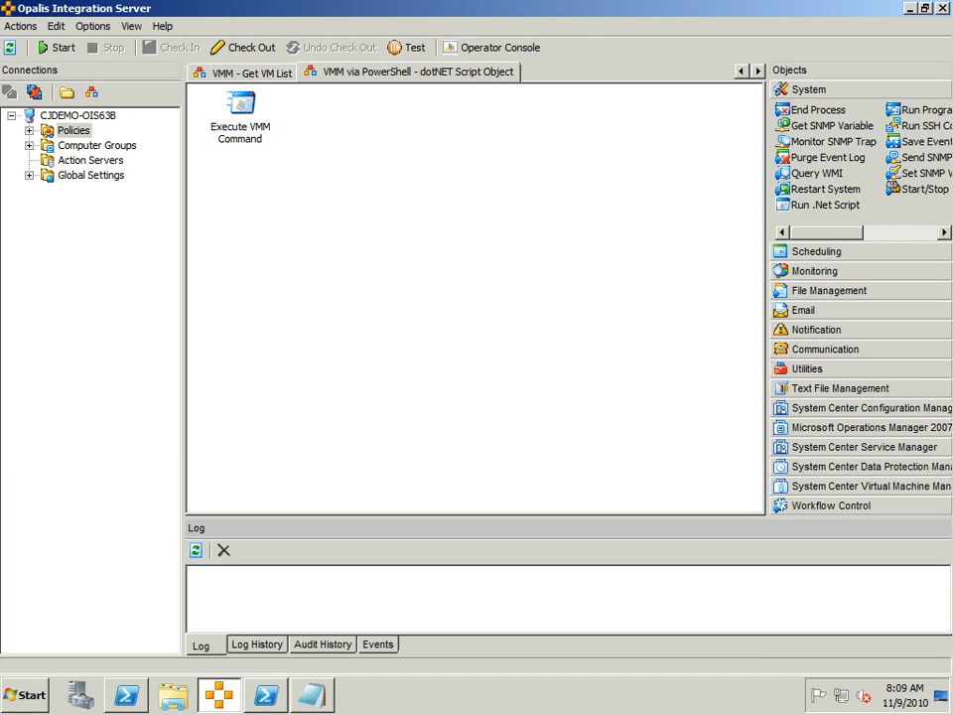
Step: Select the Execute VMM Command object and minimize Opalis to show the desktop
click(238, 113)
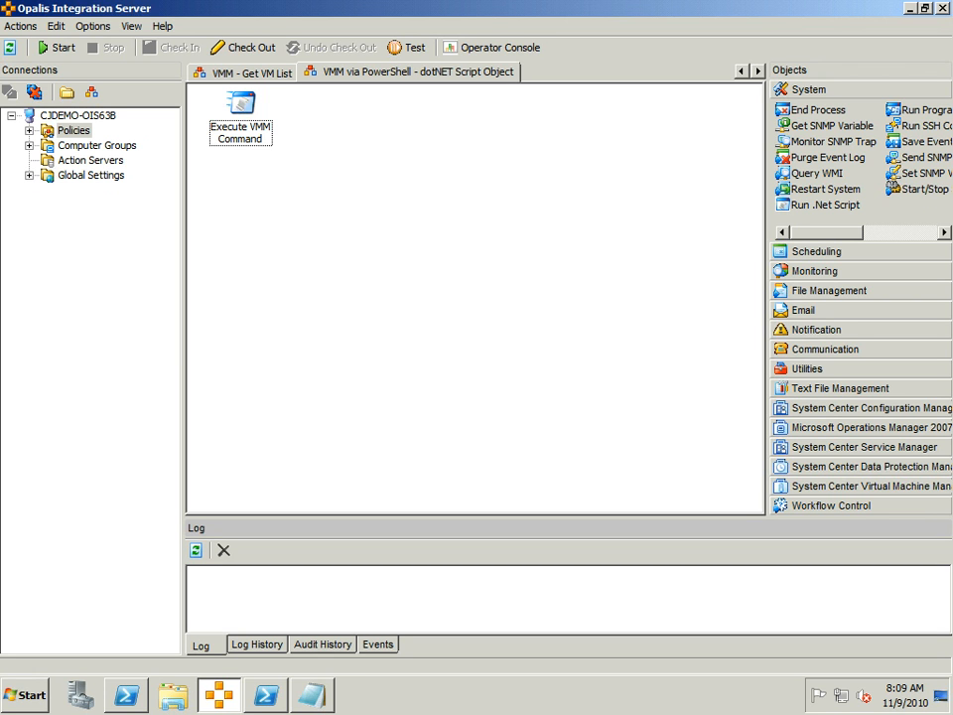
click(238, 109)
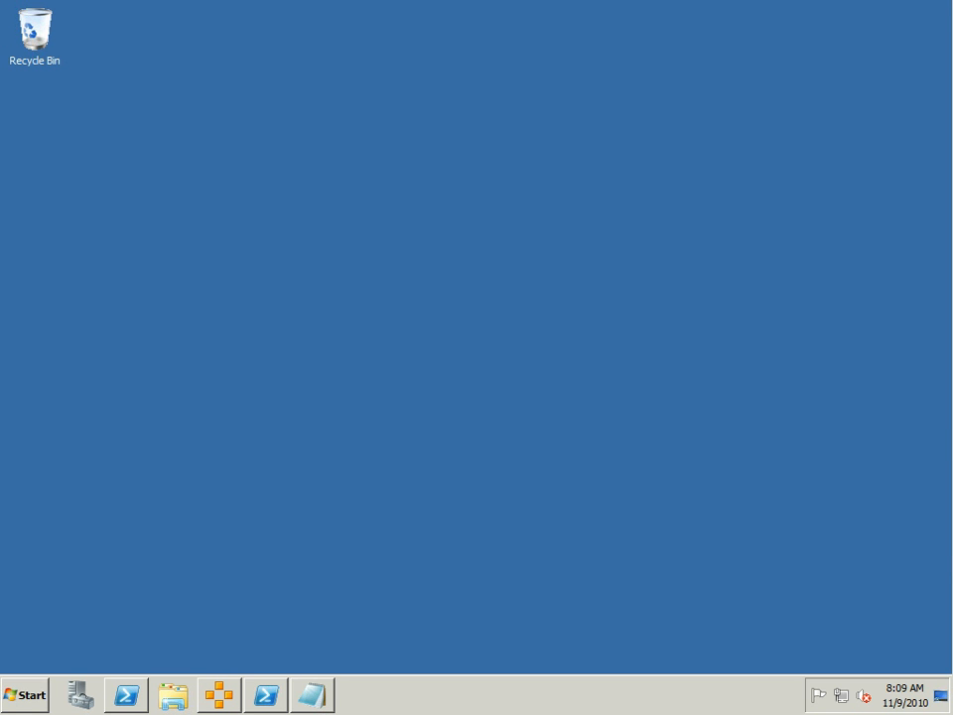
Step: In PowerShell add the VMM snap-in, query Get-VMMServer's FQDN, then remove the snap-in
click(267, 695)
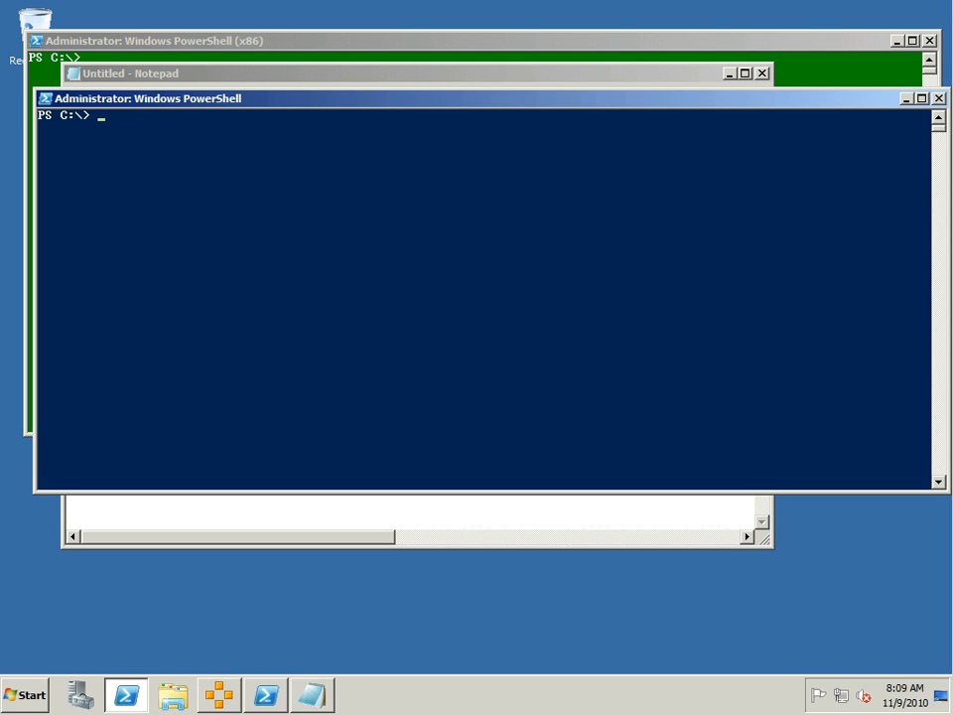
text(add-pssnapin Microsoft.SystemCenter.VirtualMachineManager;)
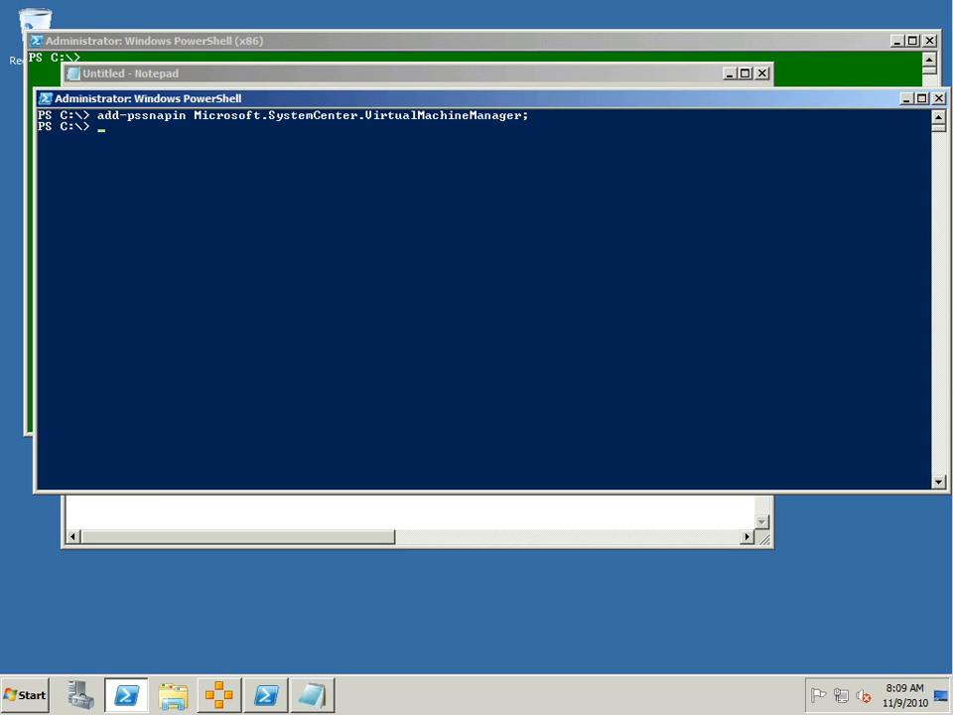
click(129, 71)
text(Get-VMMServer -ComputerName "cjdemo-vmm" | Select-Object -ExpandProperty FQDN;)
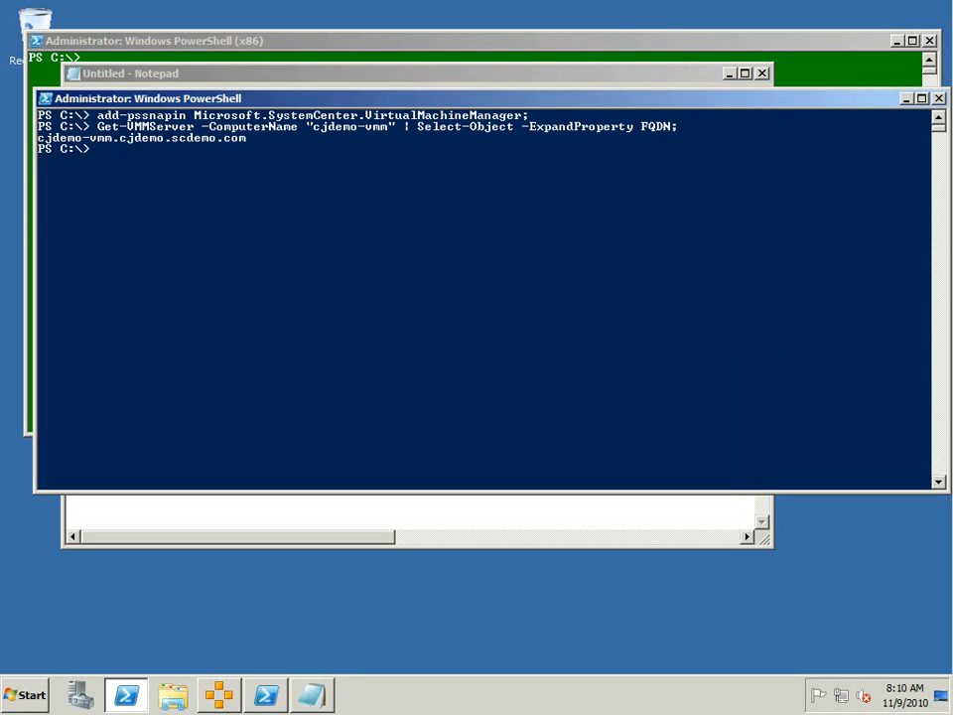
text(remove-pssnapin Microsoft.SystemCenter.VirtualMachineManager;)
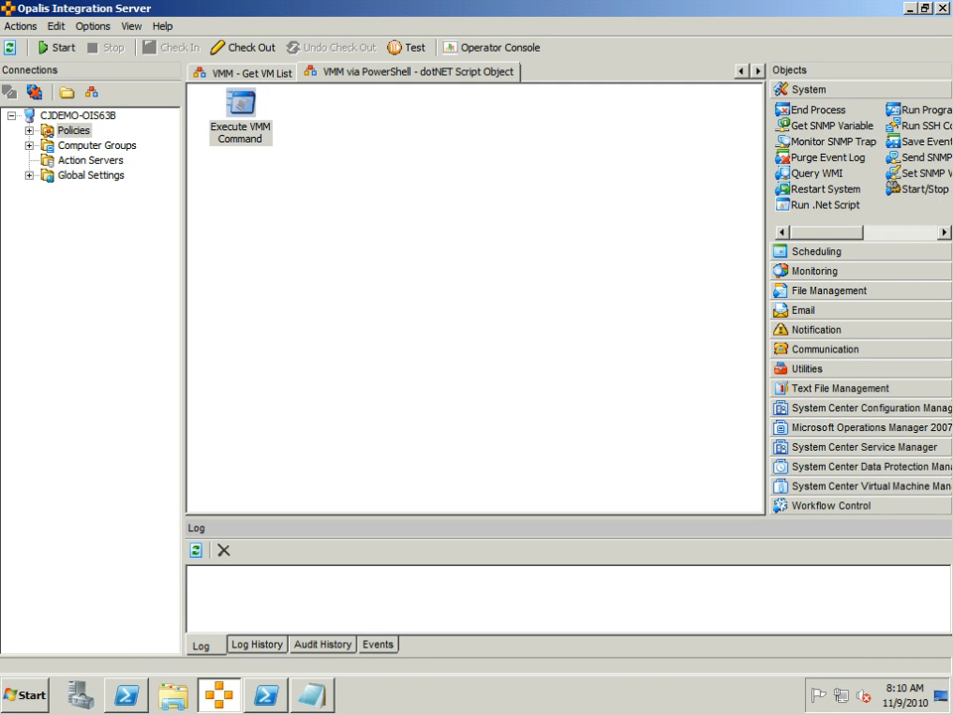
Step: Create a new policy with a Run .Net Script object of type PowerShell
click(71, 131)
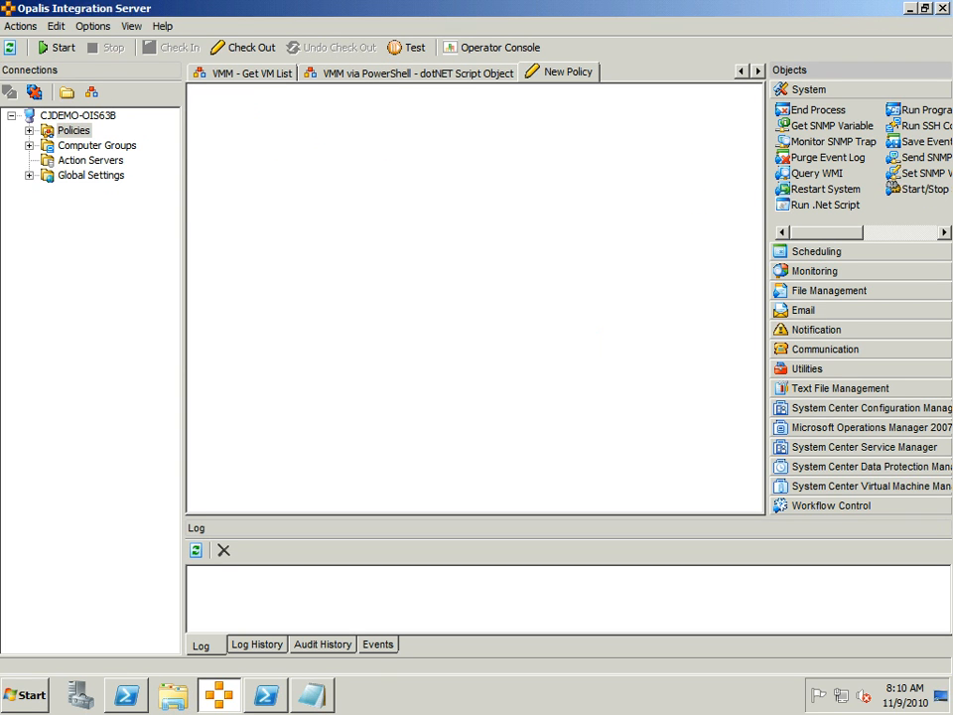
double_click(824, 205)
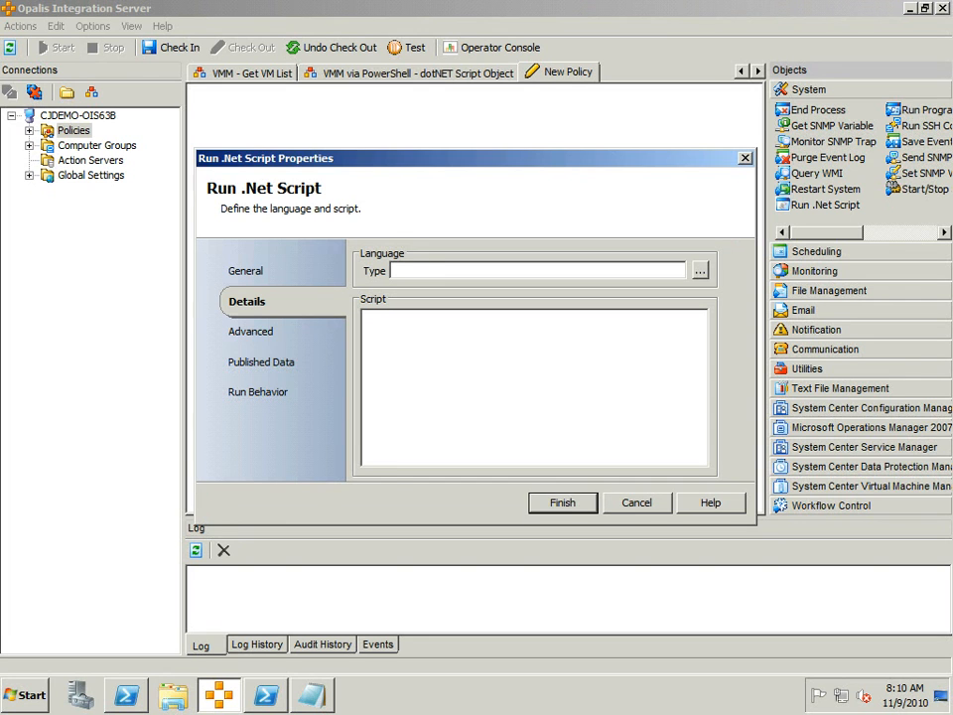
text(PowerShell)
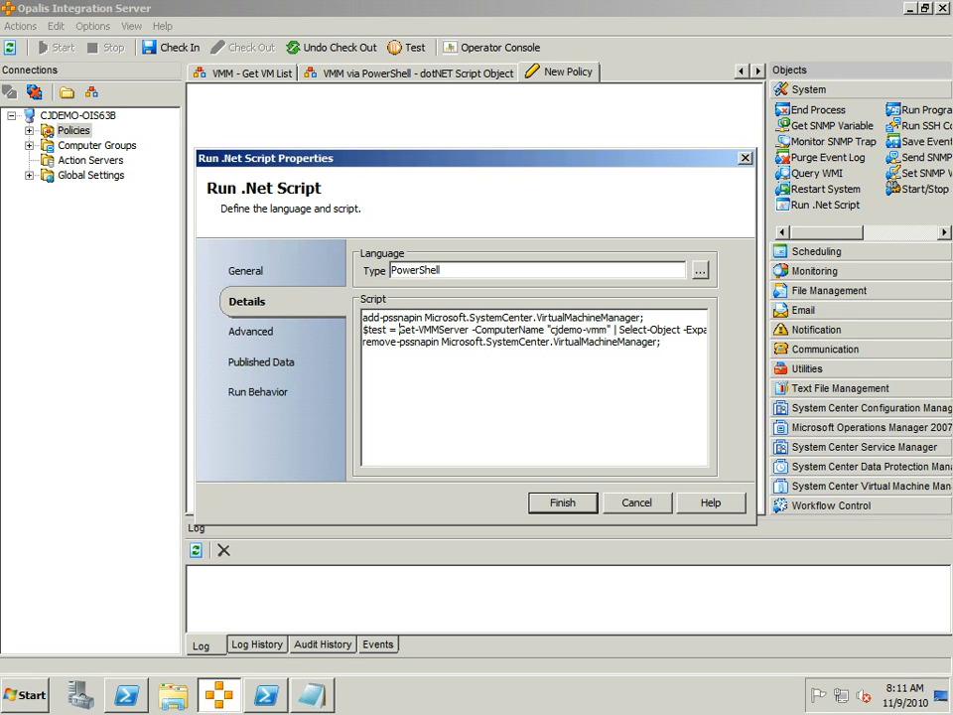
Step: Add published data Test Results (String, test) and save the script settings
click(266, 361)
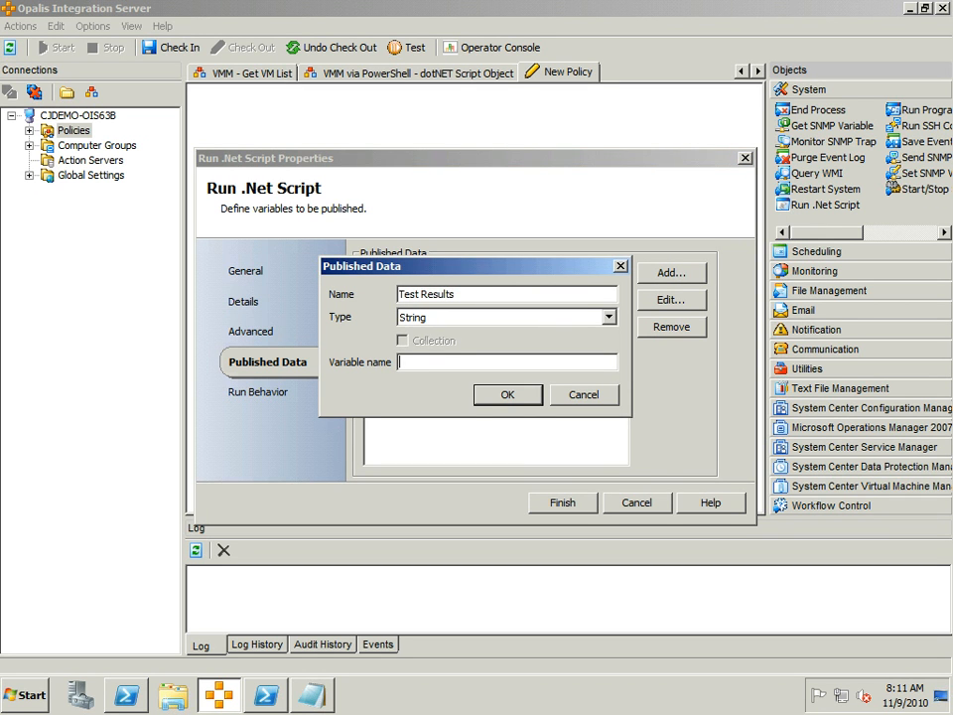
click(508, 393)
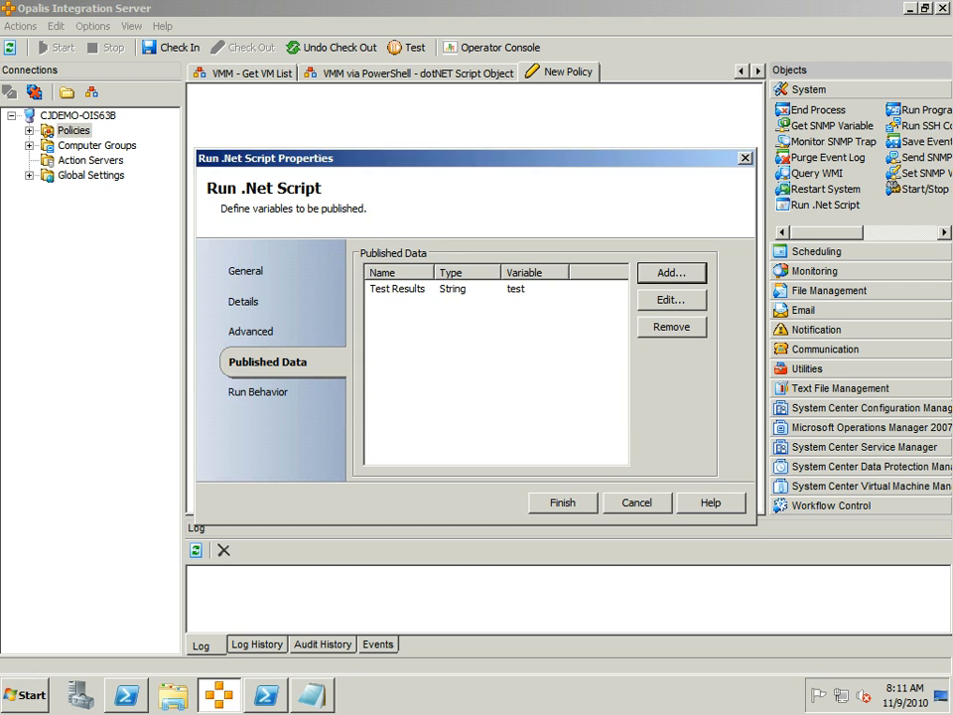
click(560, 503)
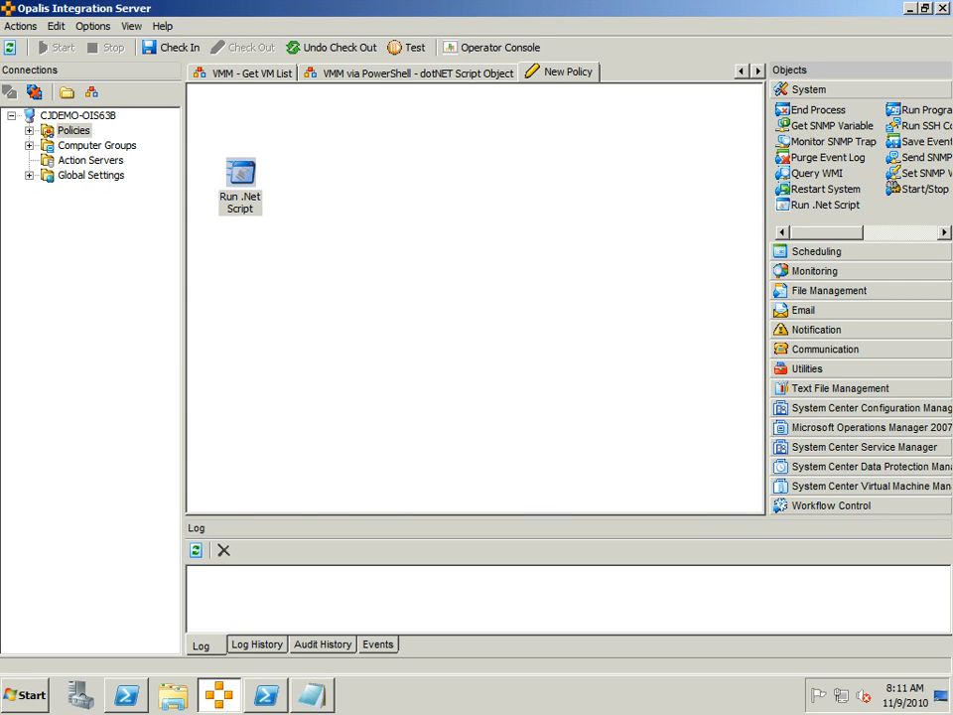
Step: Test-run the new policy and view the Get-VMMServer not recognized failure details
click(405, 48)
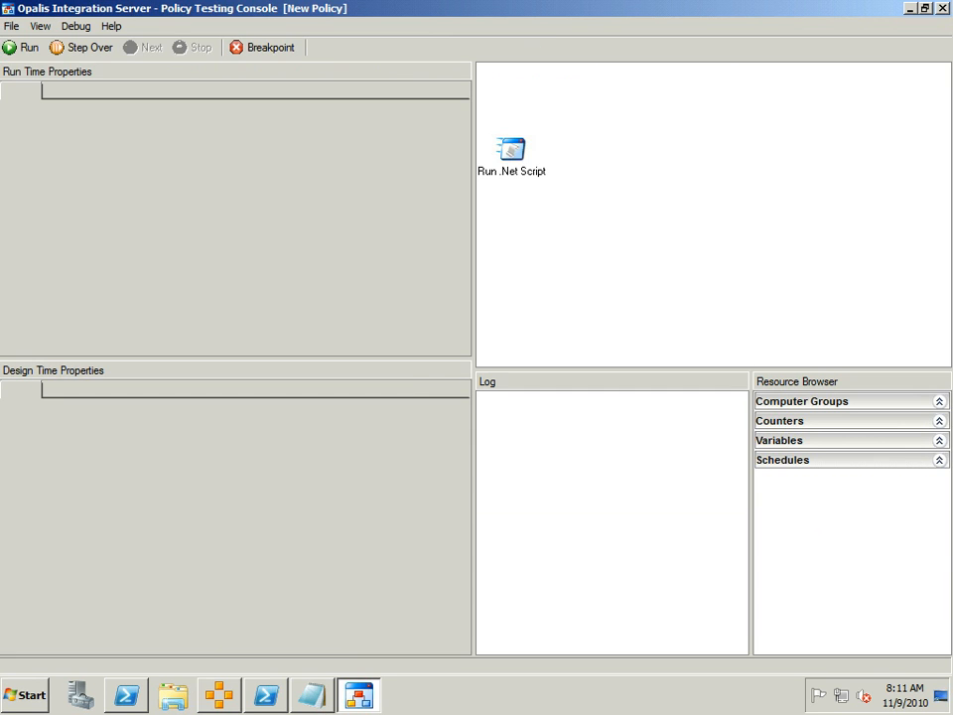
click(22, 48)
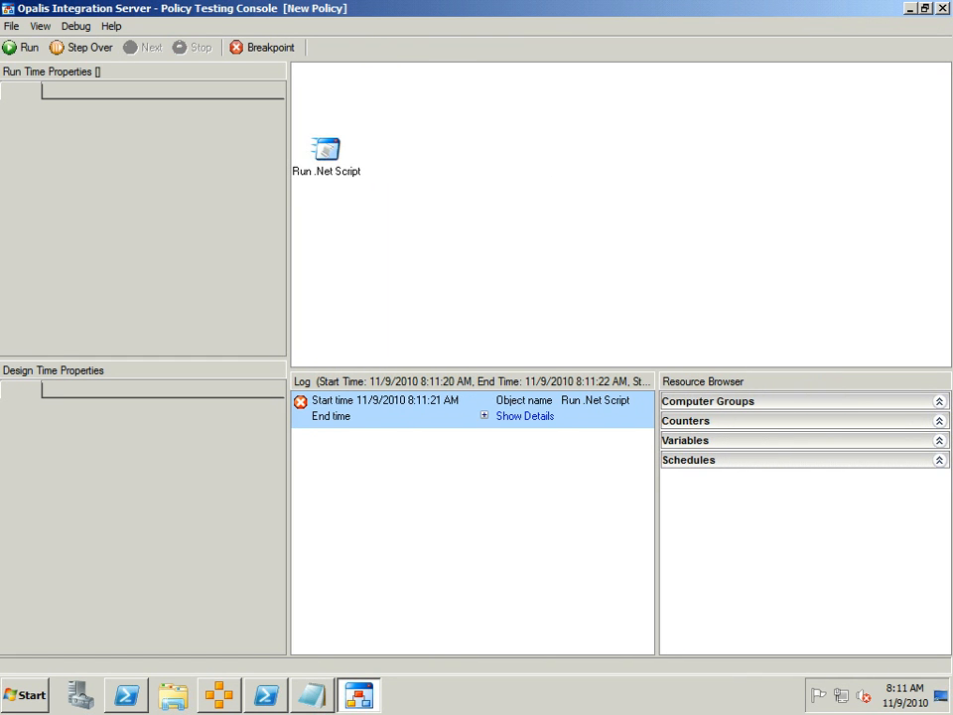
click(524, 417)
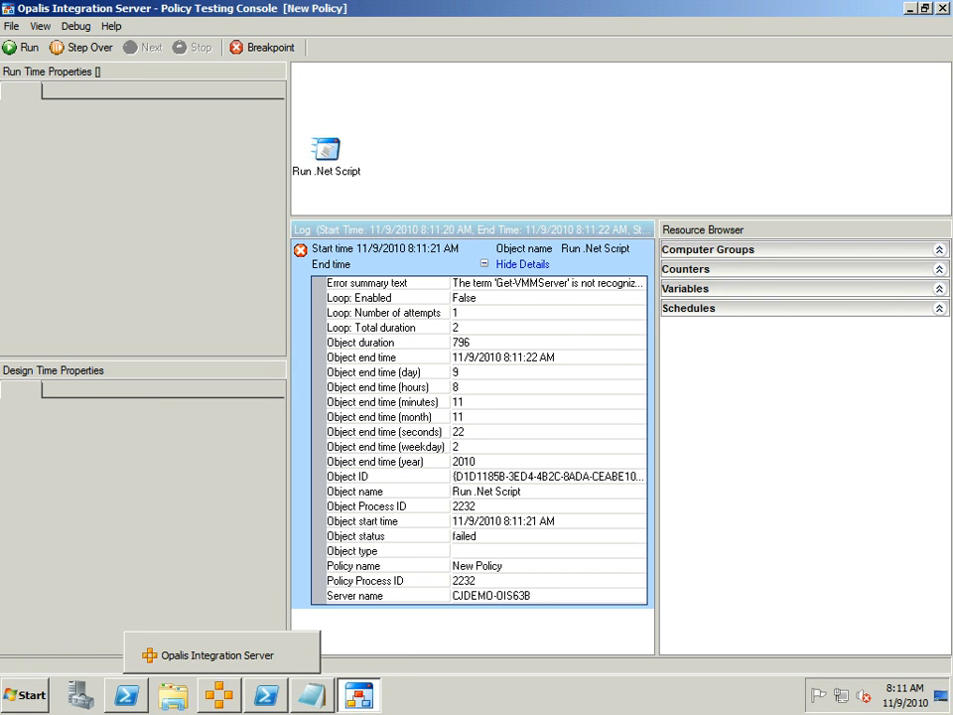
click(266, 695)
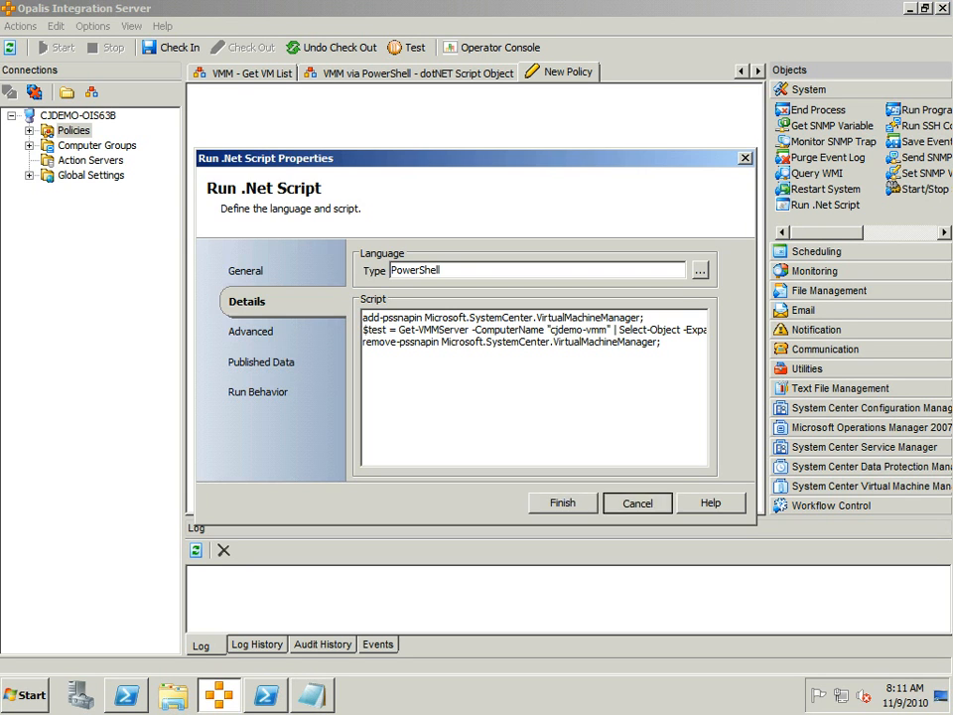
Step: Cancel the dialog, switch to the dotNET Script Object policy and open Execute VMM Command's settings
click(562, 502)
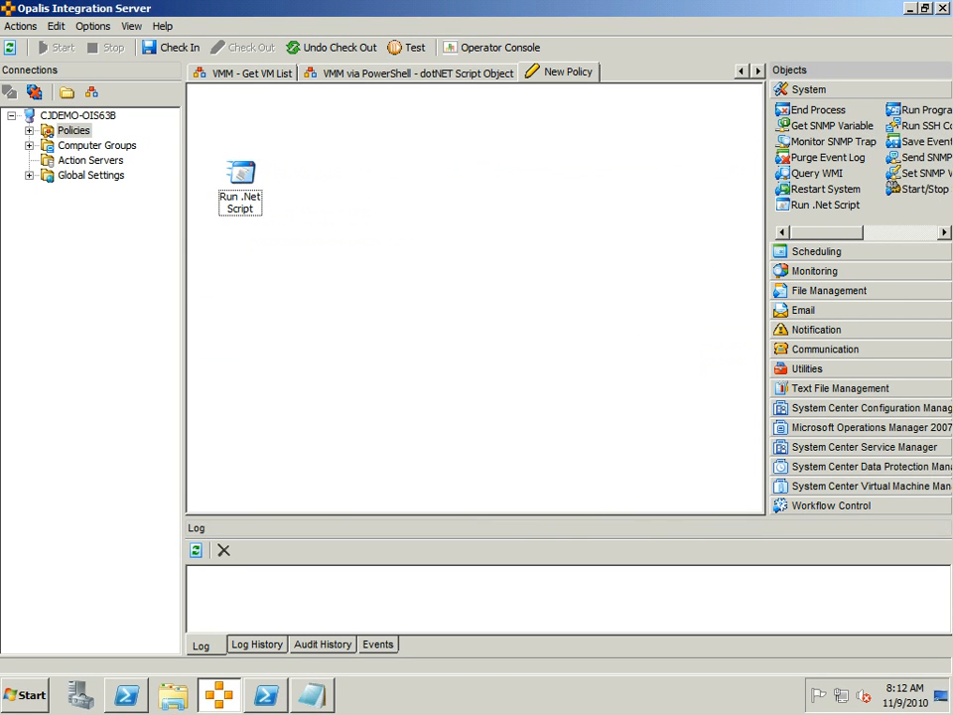
click(407, 71)
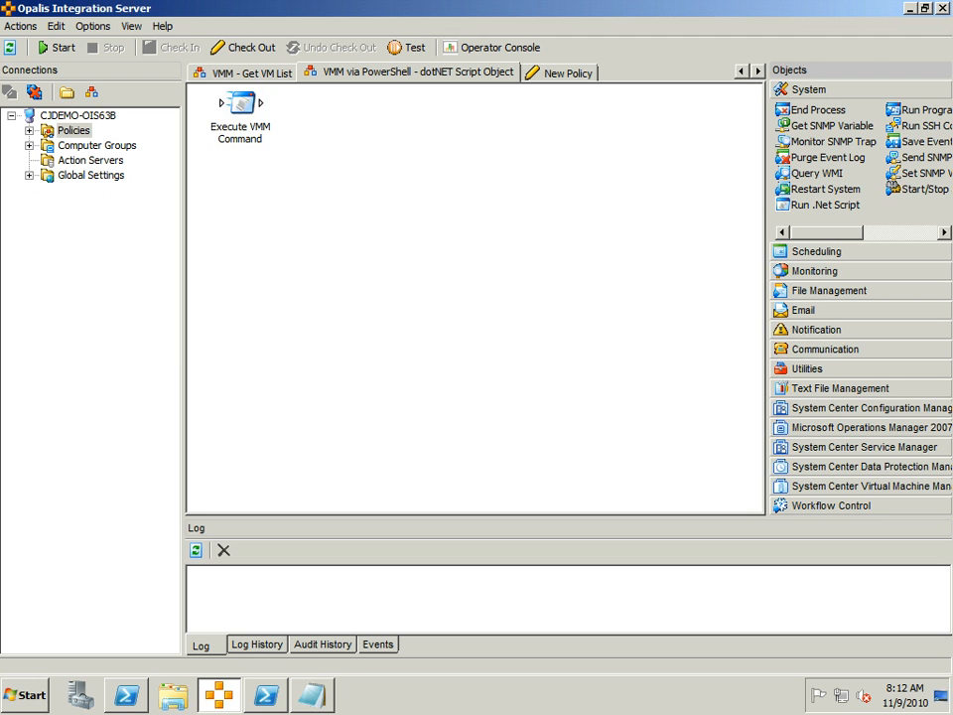
click(238, 135)
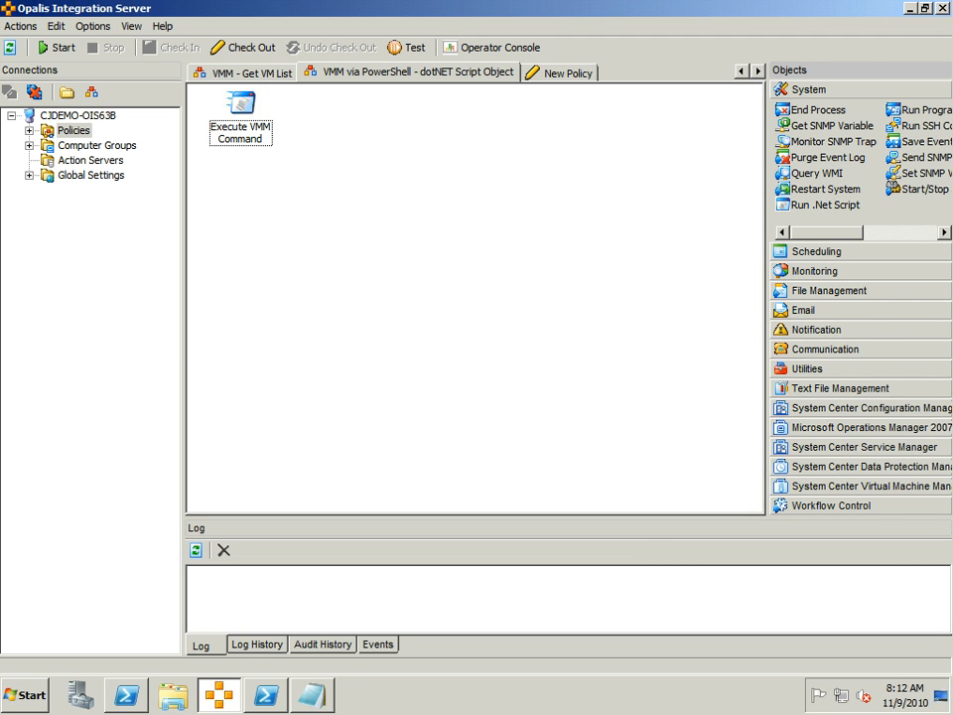
click(240, 109)
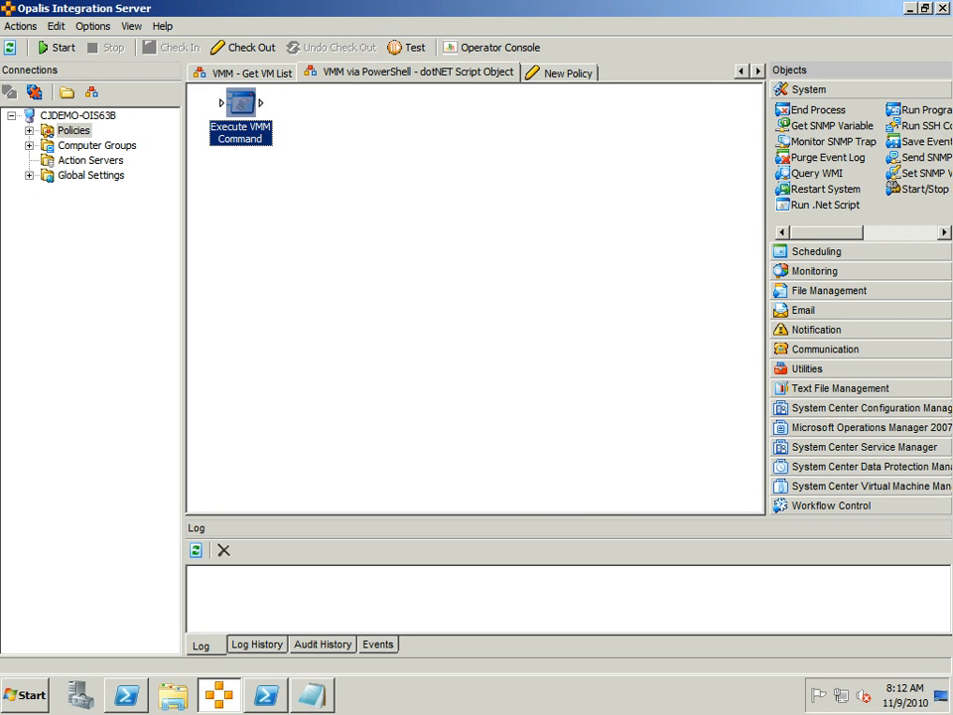
double_click(240, 103)
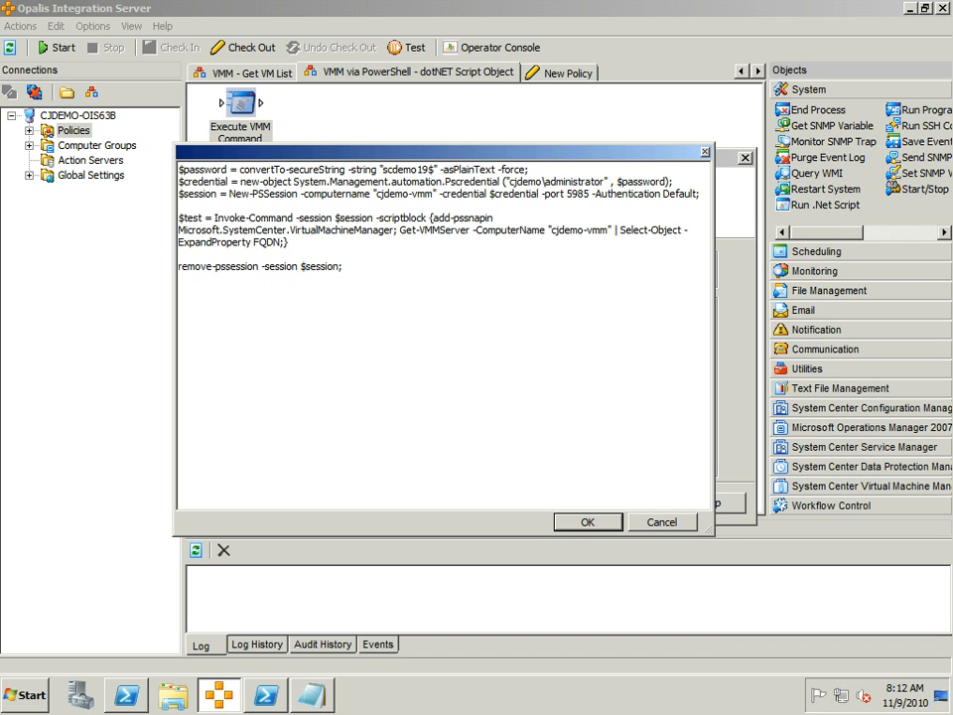
Step: Inspect the Invoke-Command PSSession lines of the Execute VMM Command script
click(342, 266)
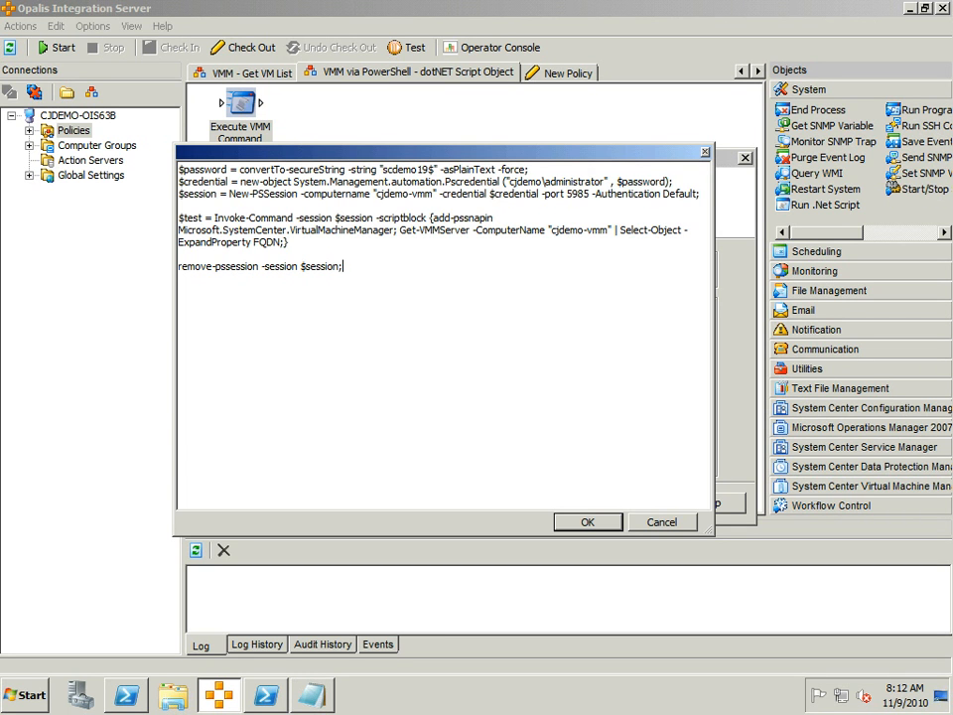
triple_click(354, 169)
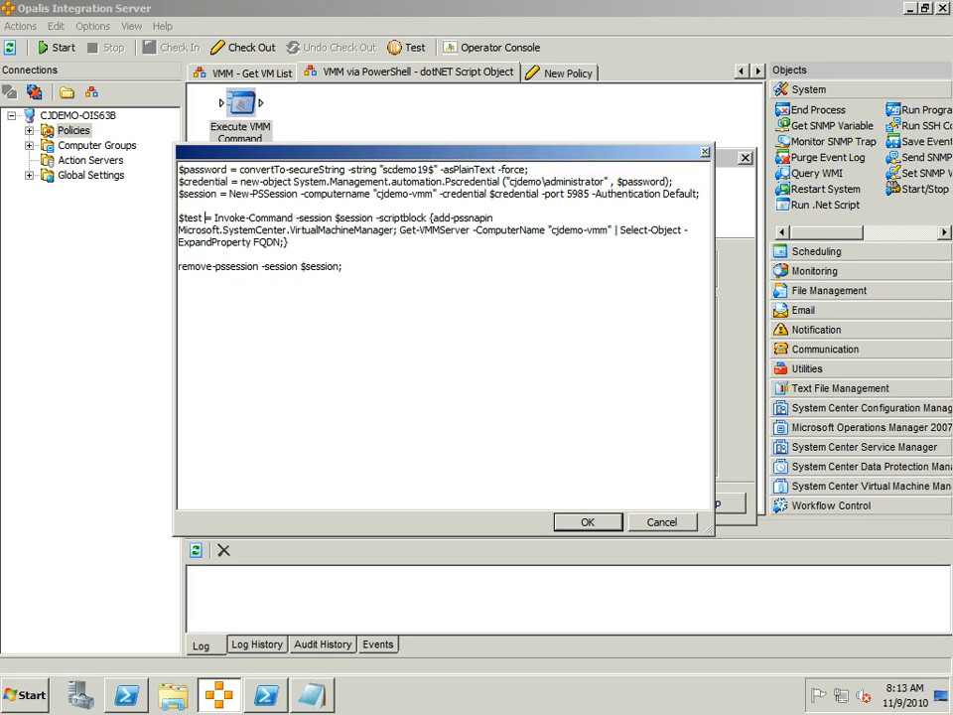
double_click(191, 216)
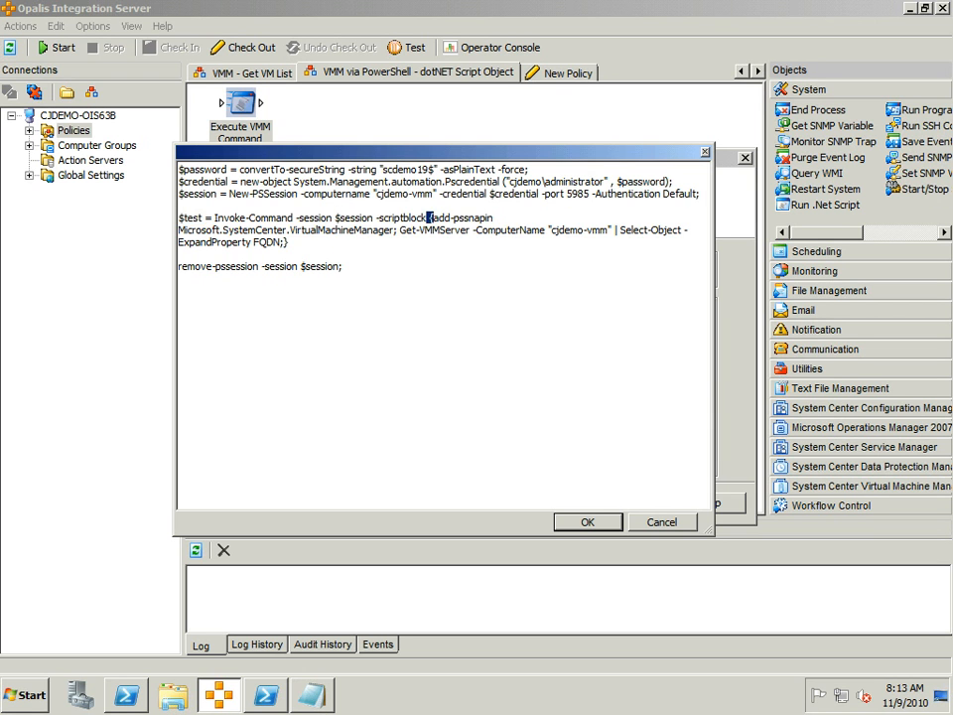
drag(427, 216, 290, 243)
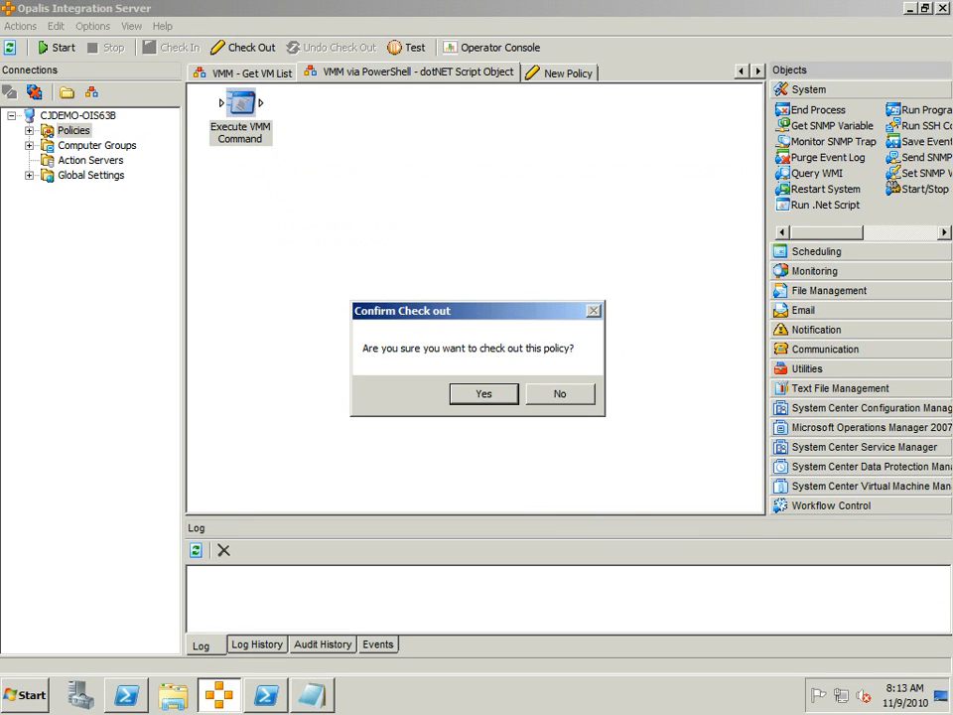
Step: Confirm the check-out and start a test run of the policy
click(484, 393)
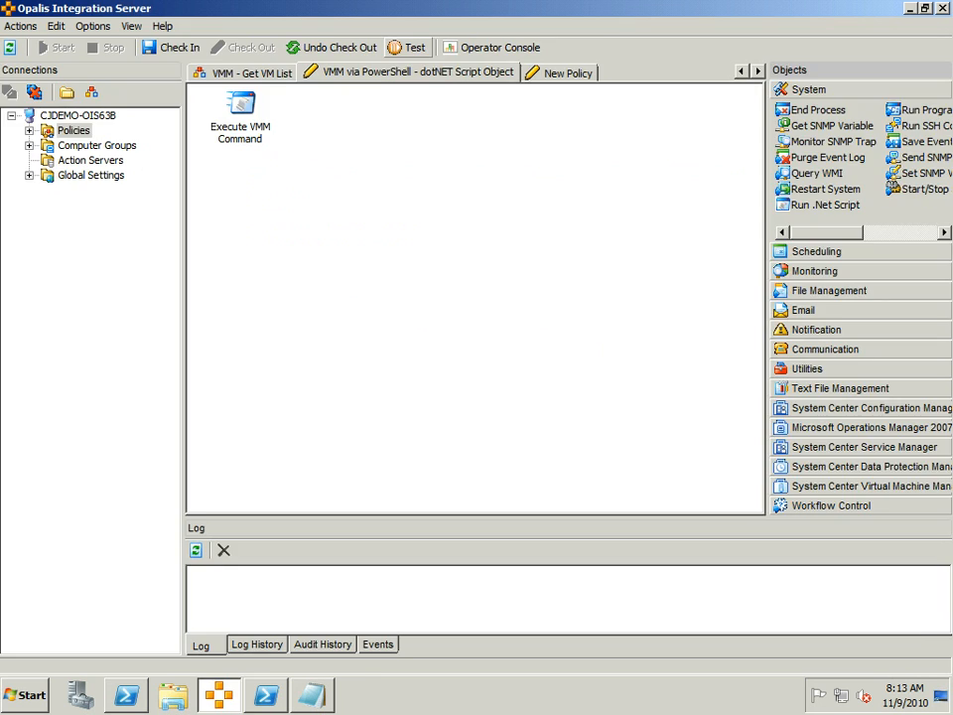
click(407, 47)
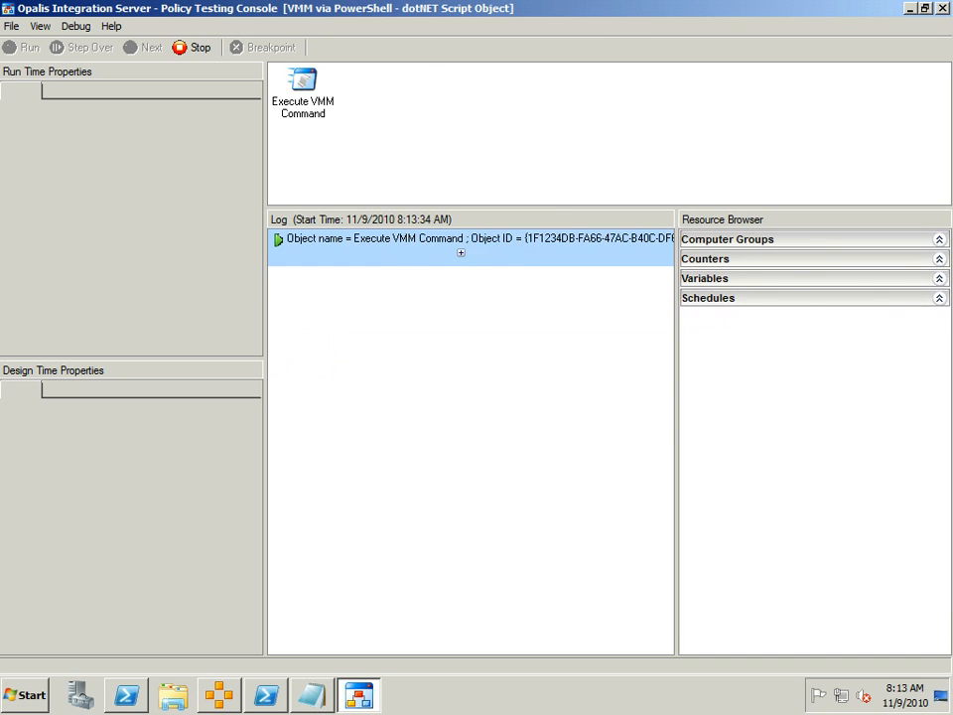
Step: Show the successful run's details, then switch to the dotNet PS VMM Test 1 designer
click(461, 253)
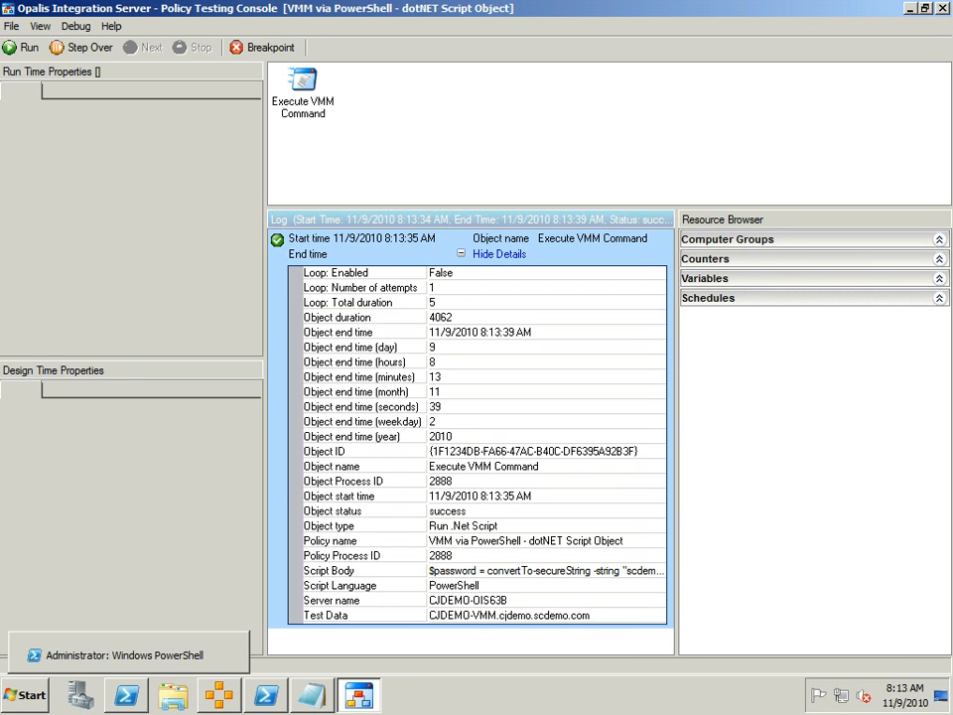
click(129, 652)
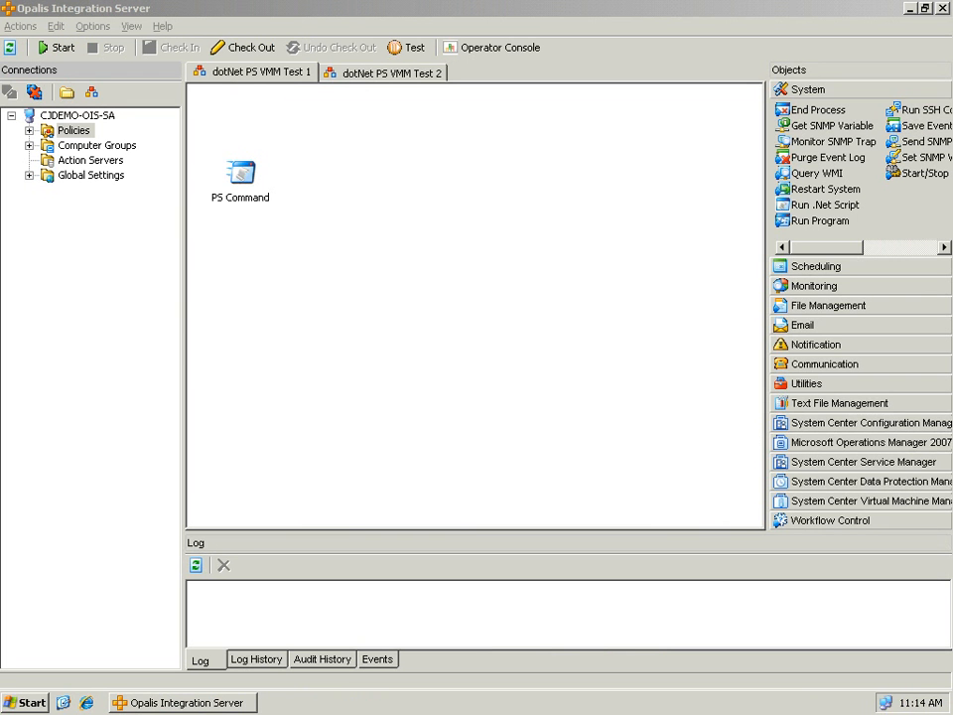
Step: View My Computer's system properties from the Start menu and close them
click(24, 703)
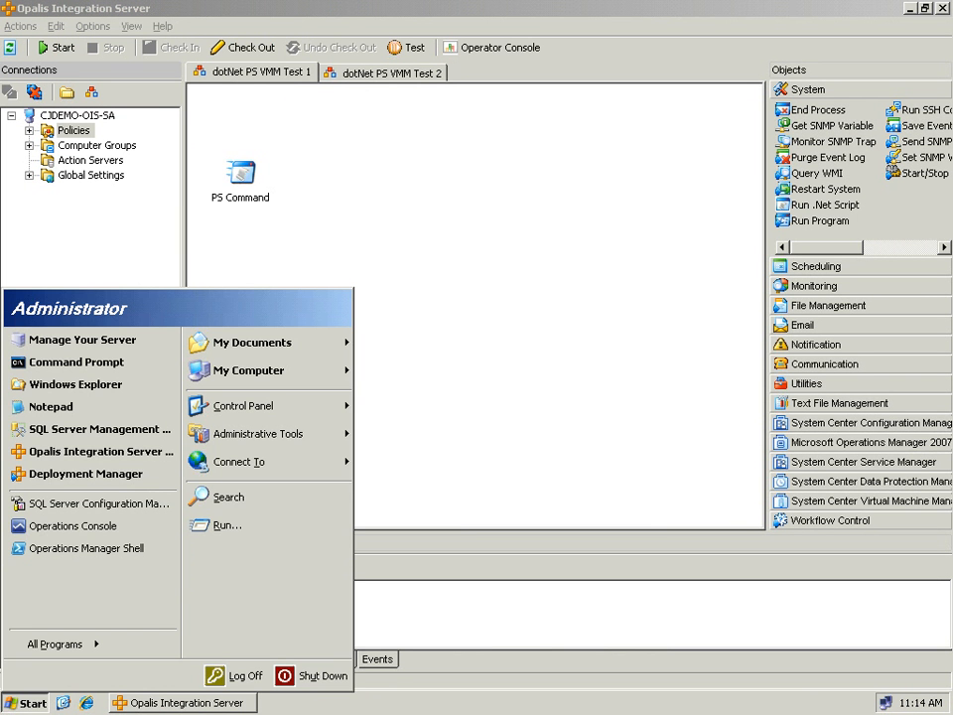
right_click(248, 371)
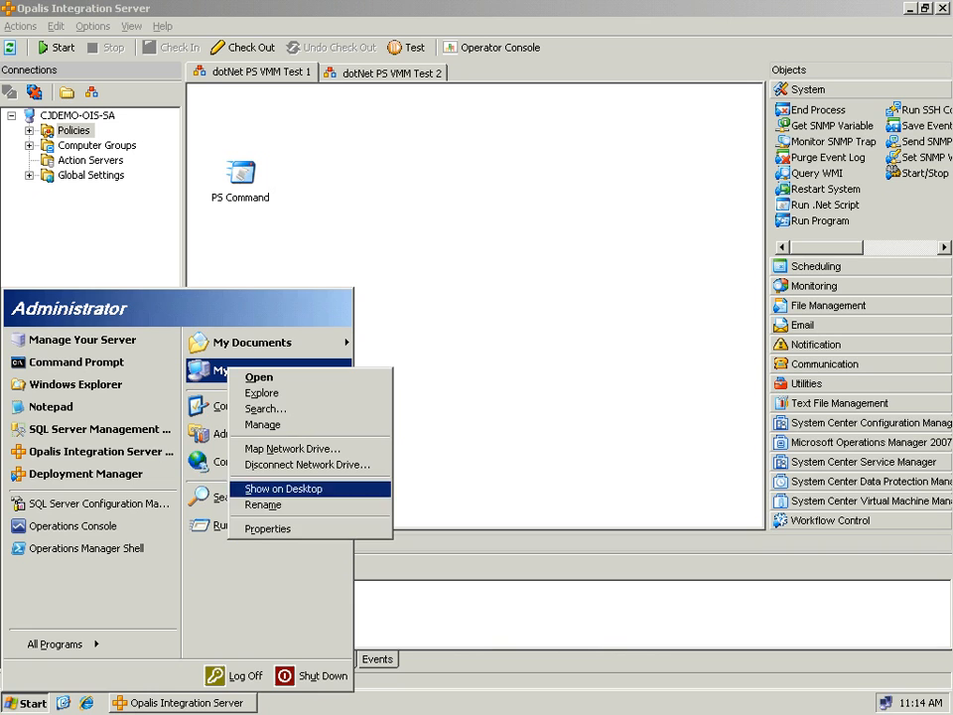
click(266, 528)
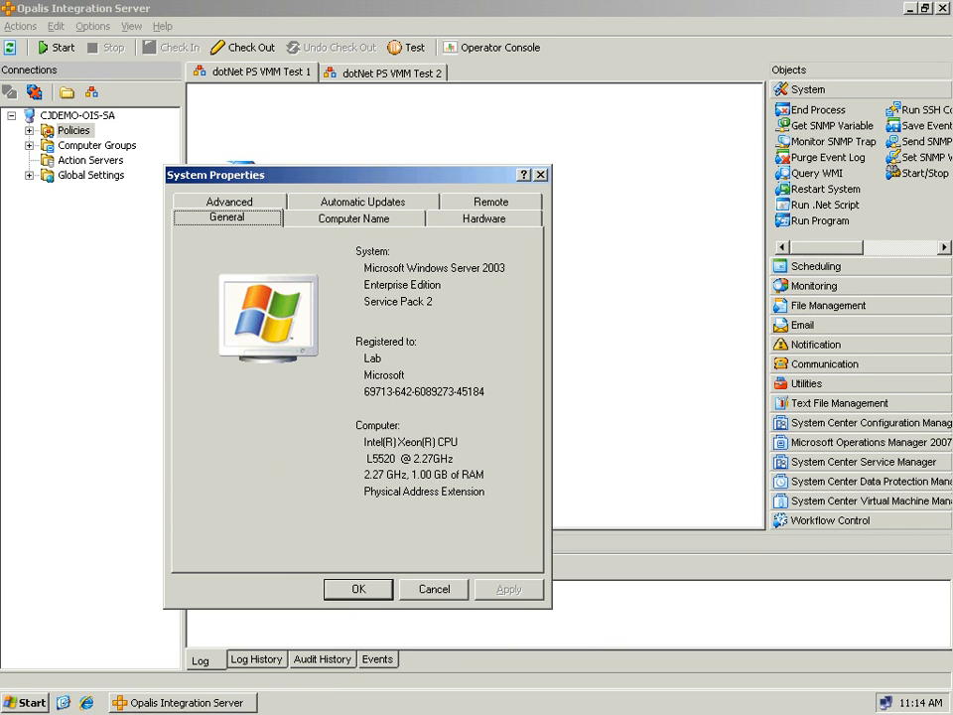
click(433, 588)
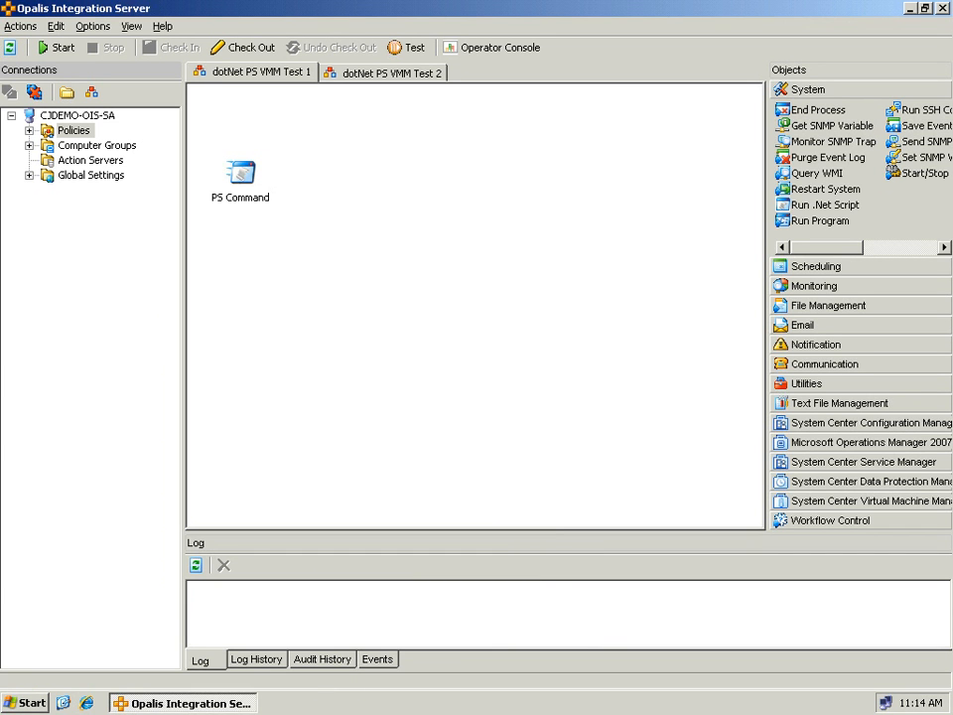
Step: Review the PS Command script, test-run dotNet PS VMM Test 1 and return to the designer
click(241, 171)
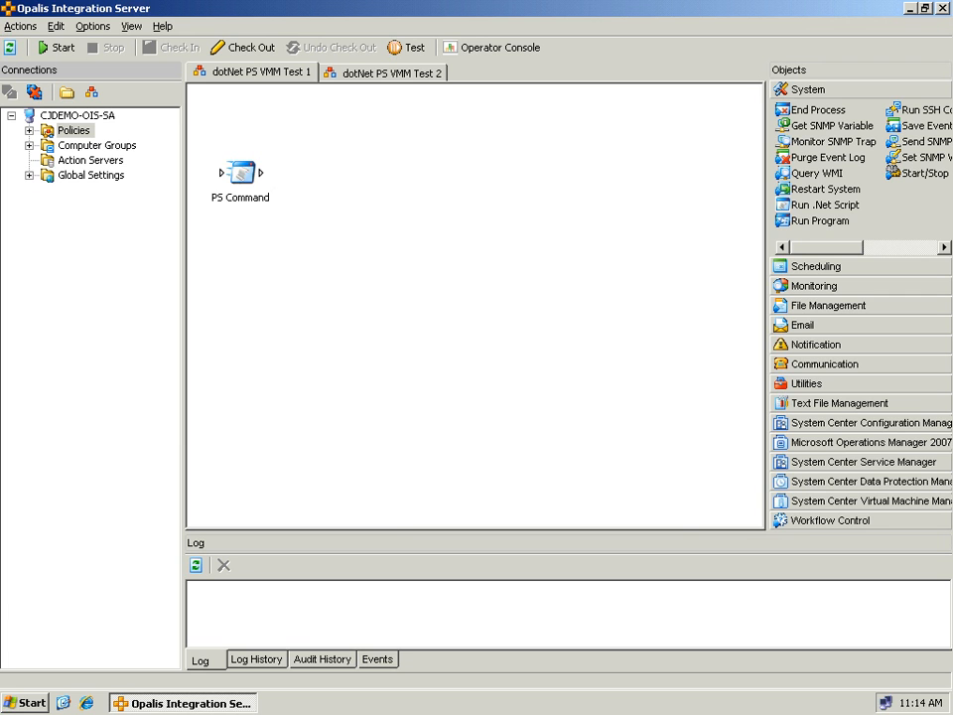
double_click(240, 173)
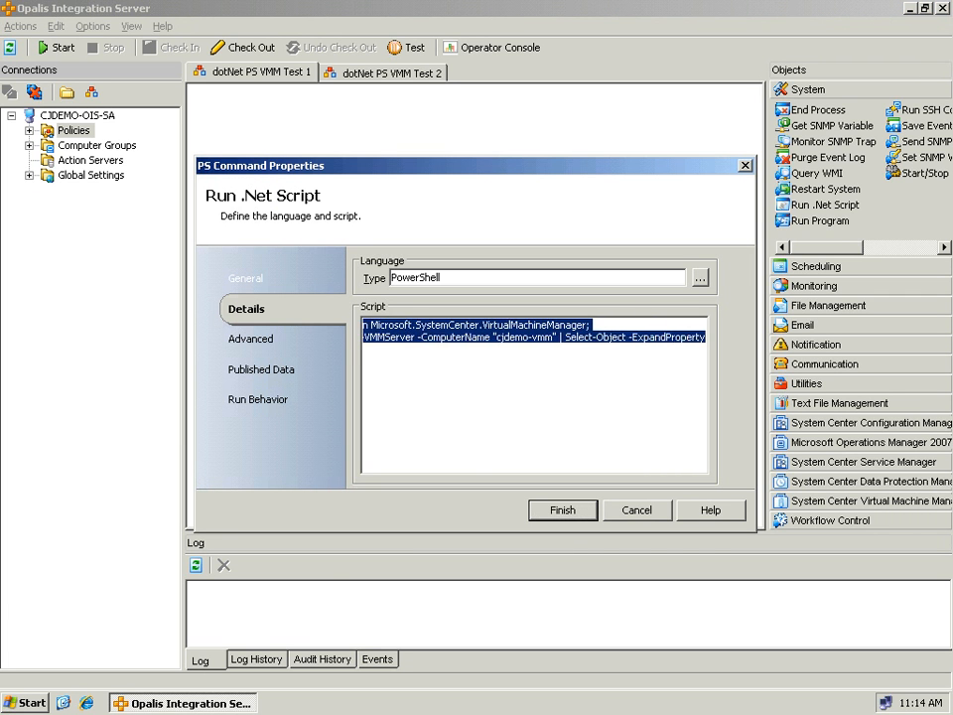
click(562, 508)
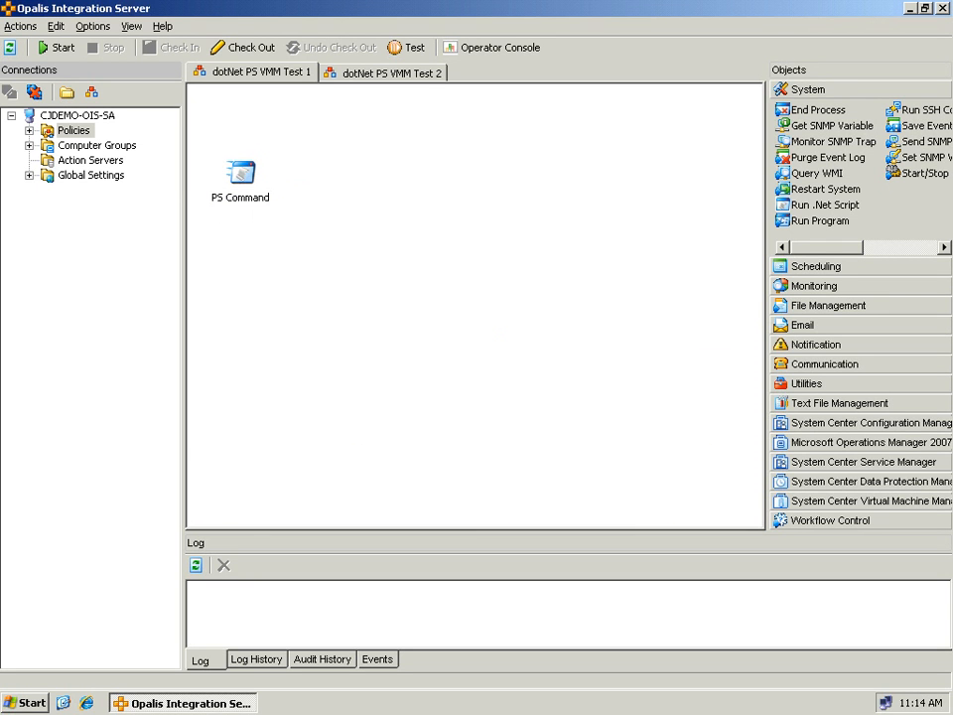
click(405, 48)
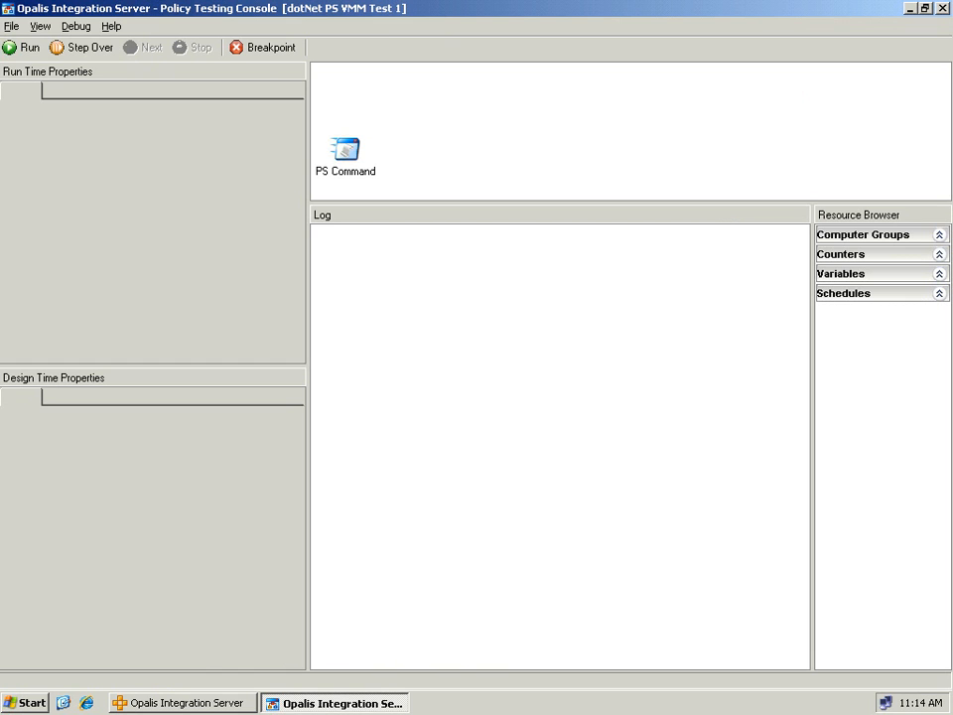
click(24, 48)
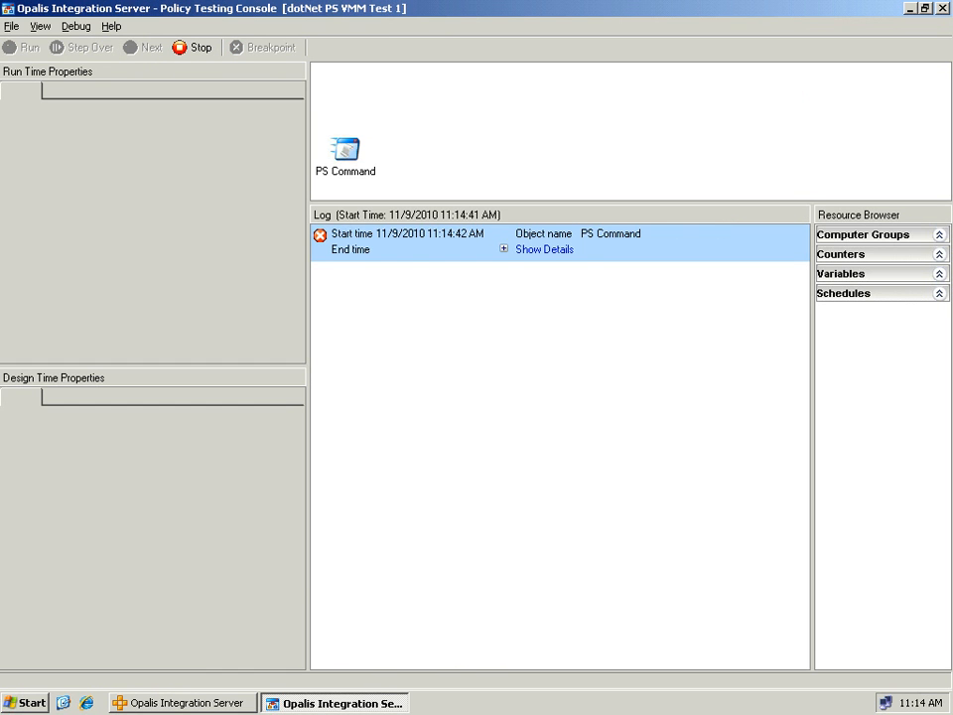
click(544, 250)
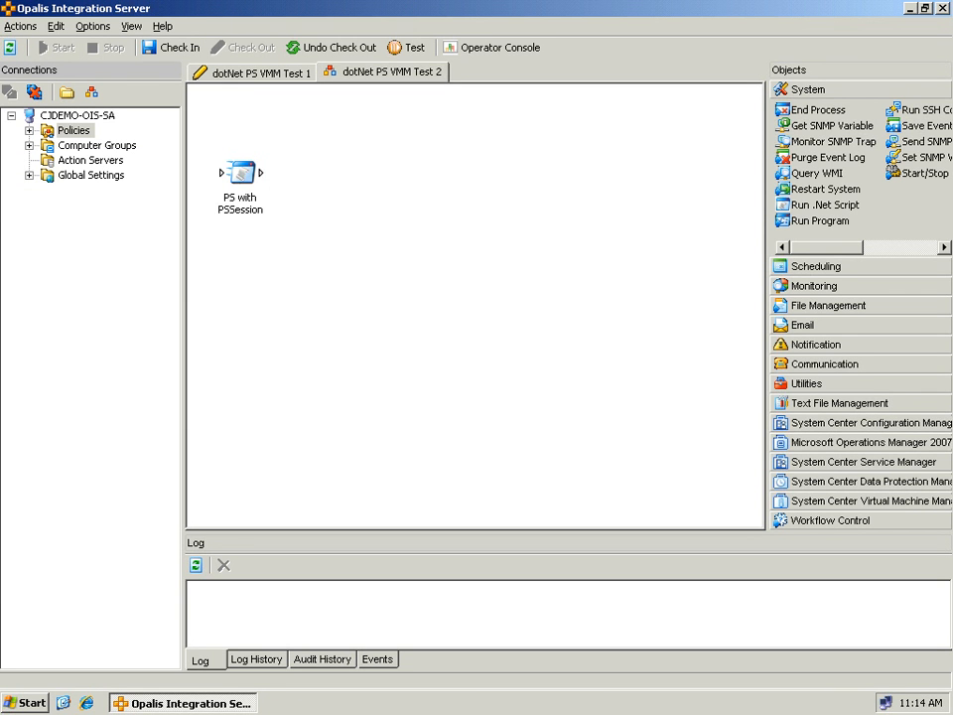
Step: Review the PS with PSSession script and check out dotNet PS VMM Test 2
double_click(239, 170)
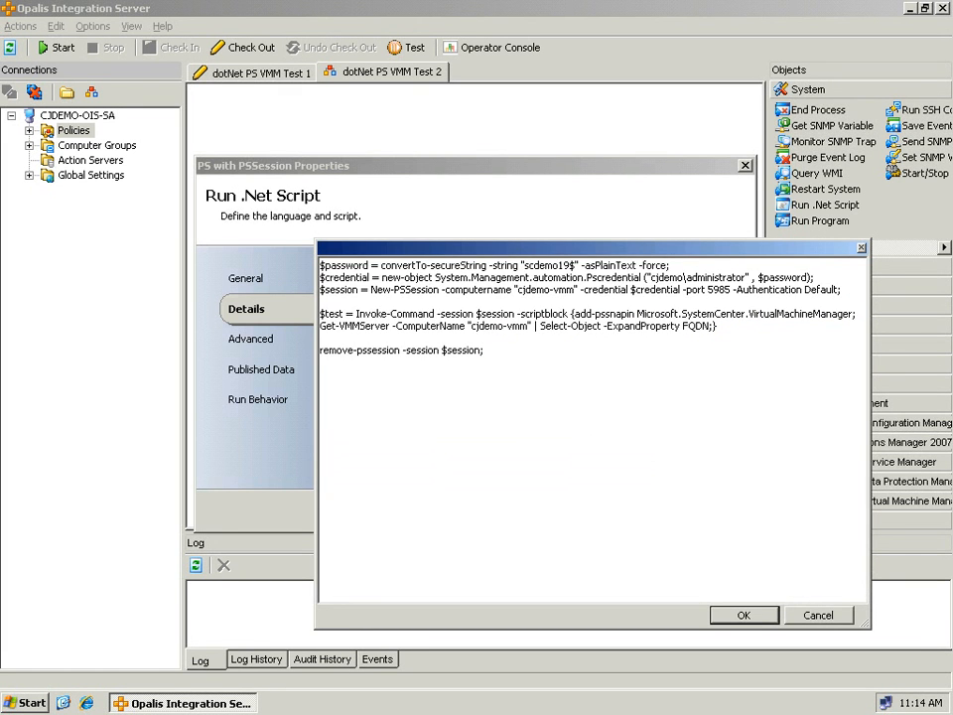
click(743, 616)
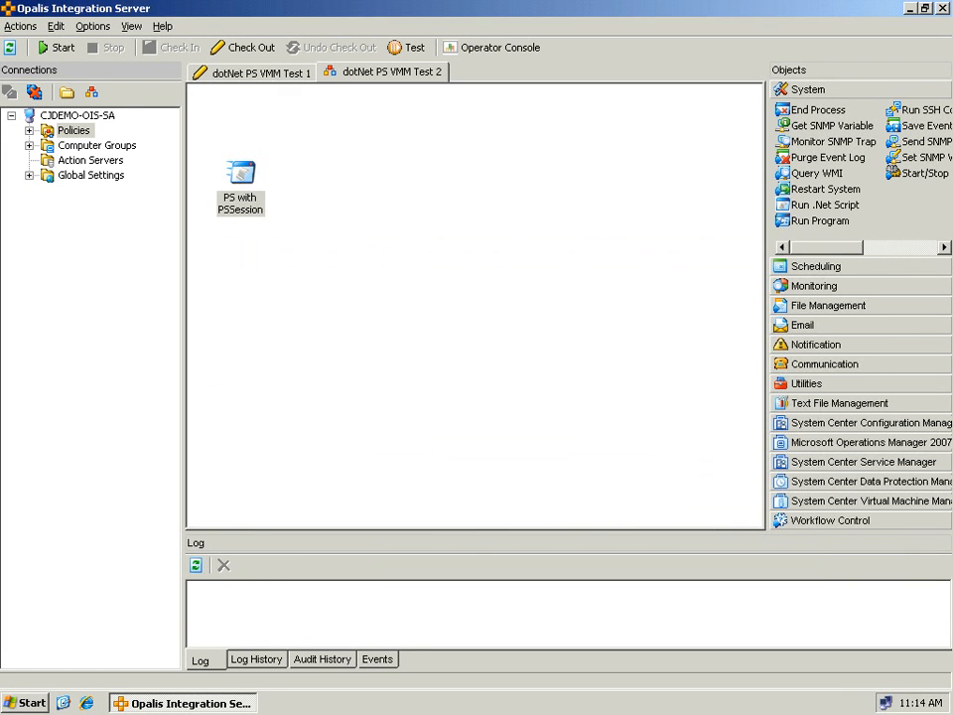
click(242, 47)
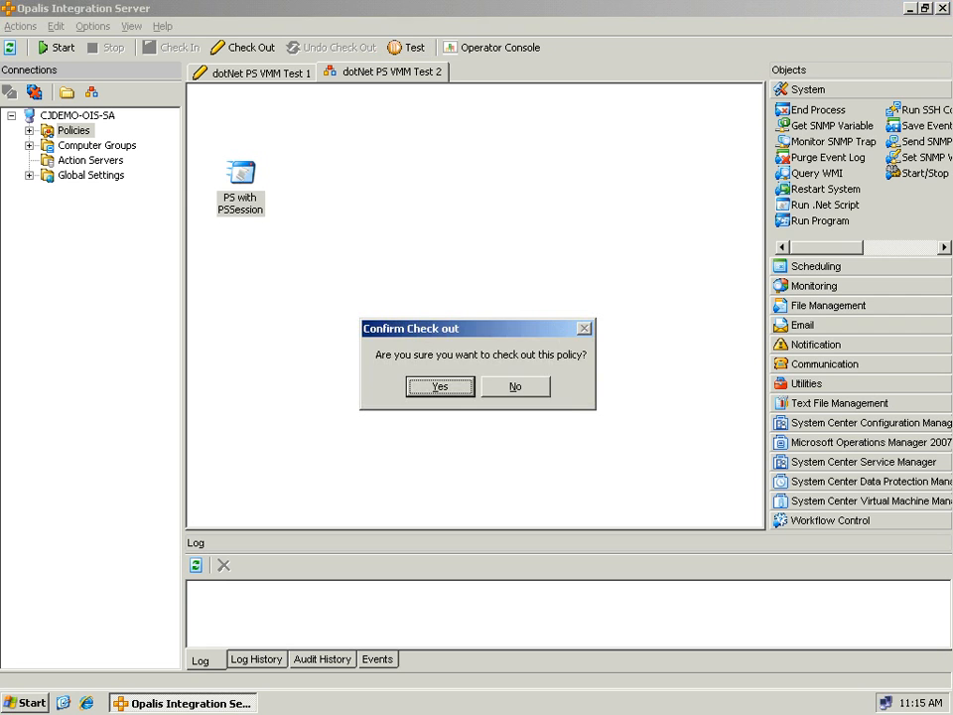
click(439, 386)
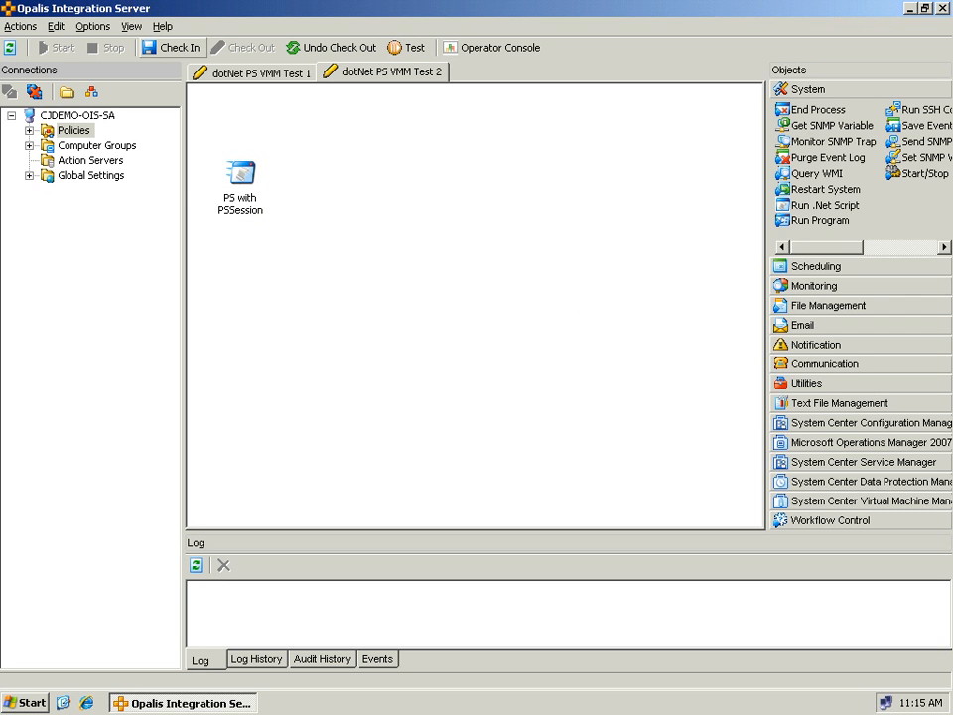
Step: Run dotNet PS VMM Test 2 in the Policy Testing Console and view the result
click(407, 48)
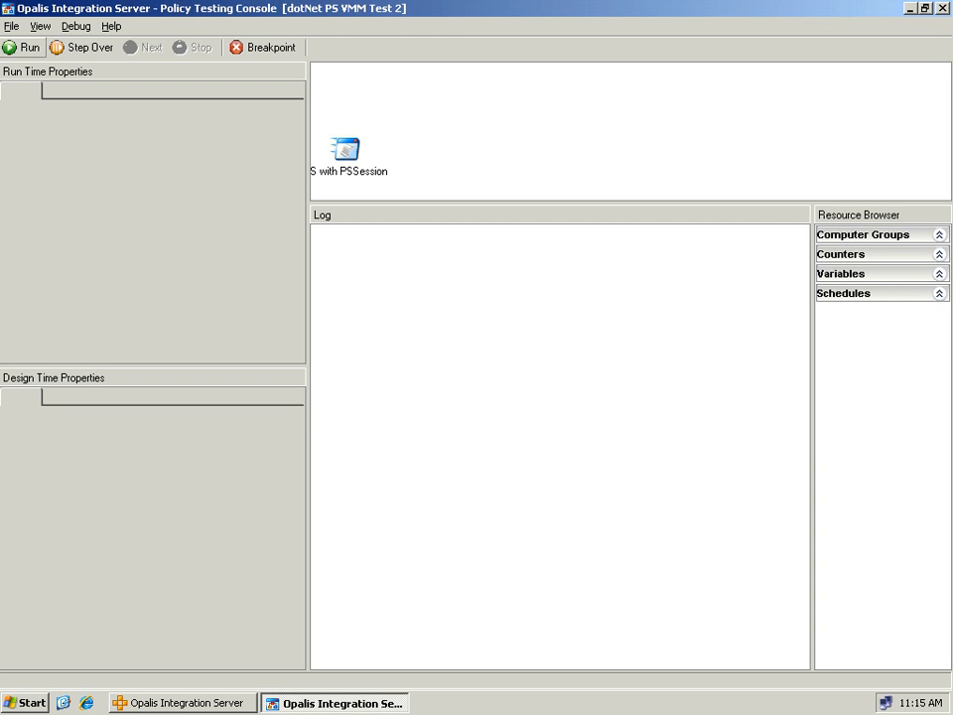
click(22, 47)
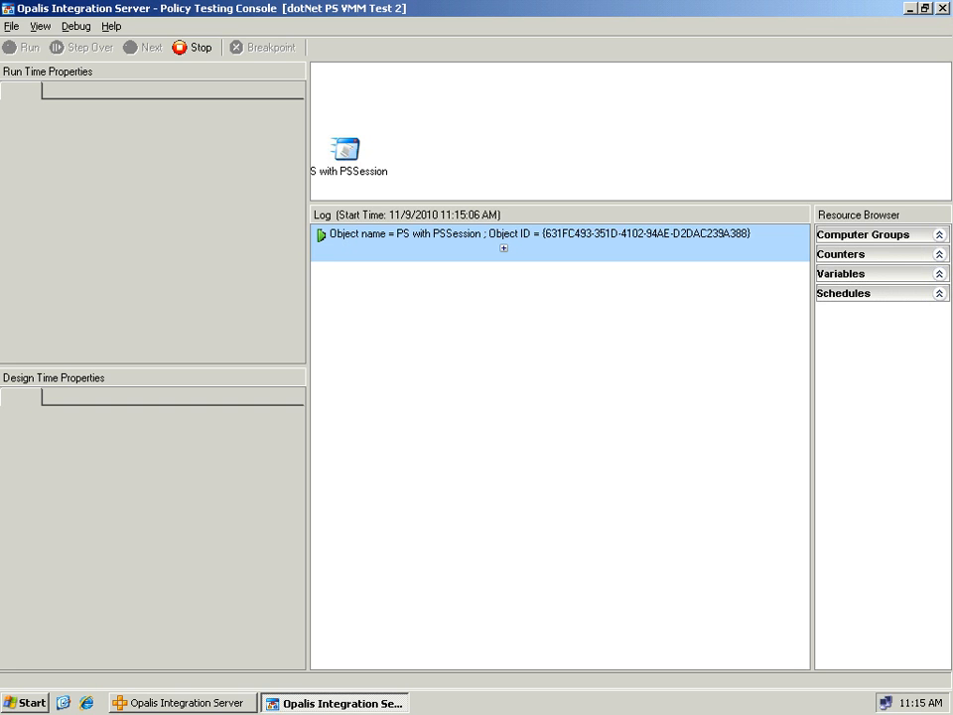
click(502, 249)
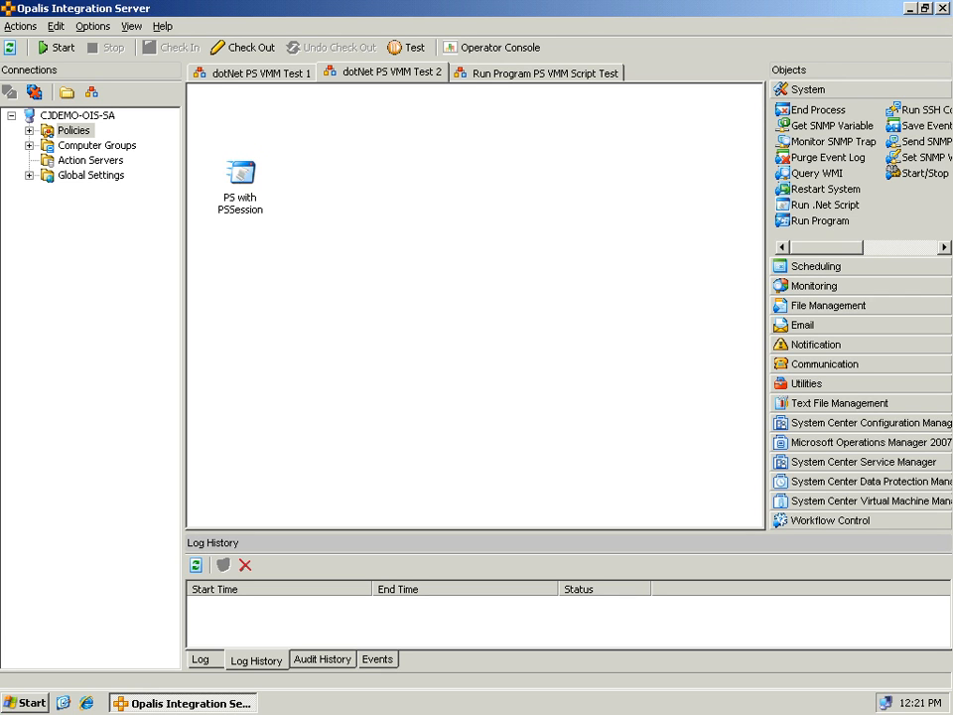
Step: Review the Run Program object's Details: target computer cjdemo-vmm and command running c:\temp\test.ps1
click(536, 72)
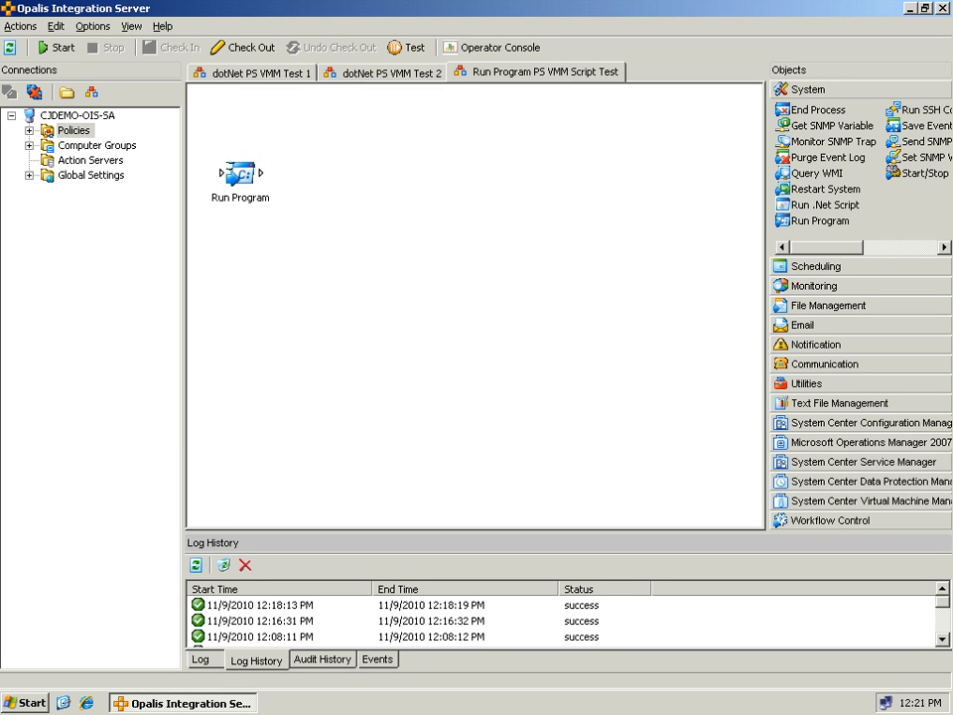
click(240, 175)
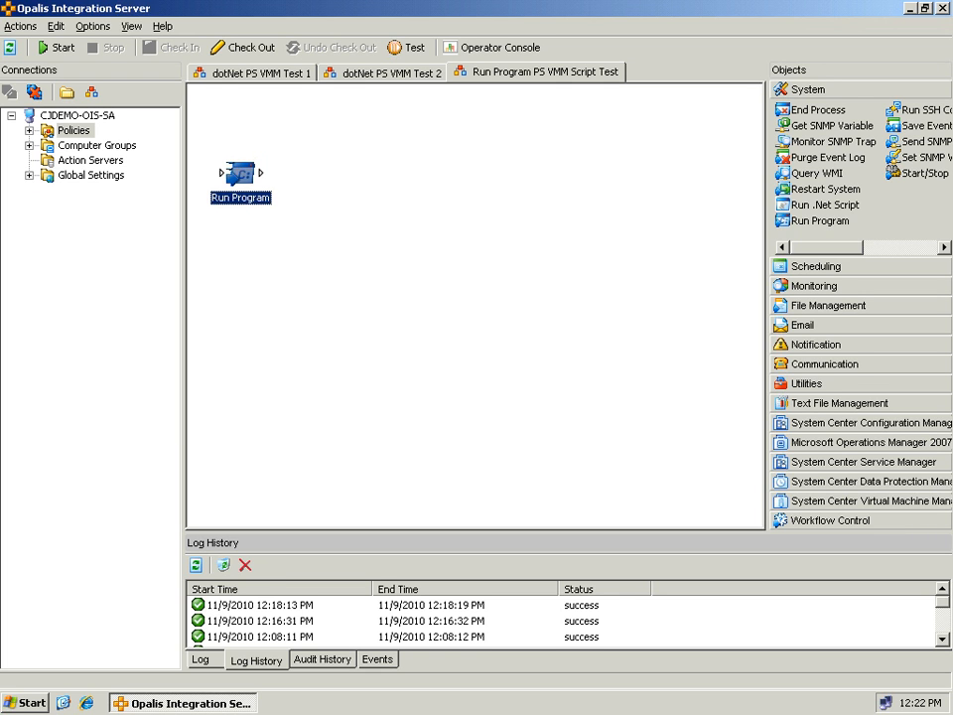
double_click(241, 175)
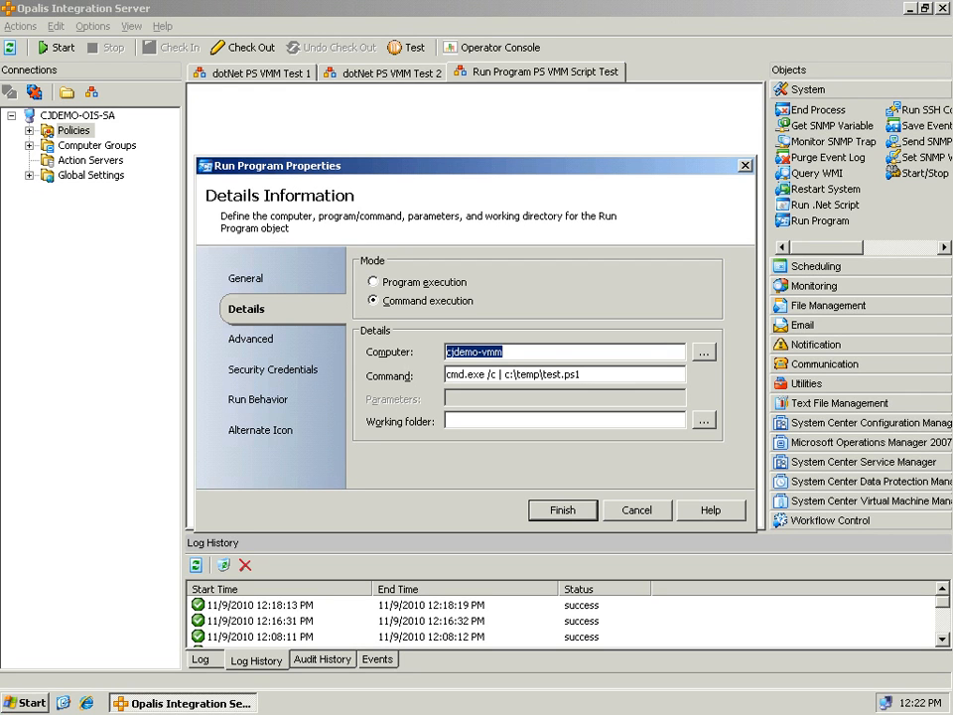
click(564, 352)
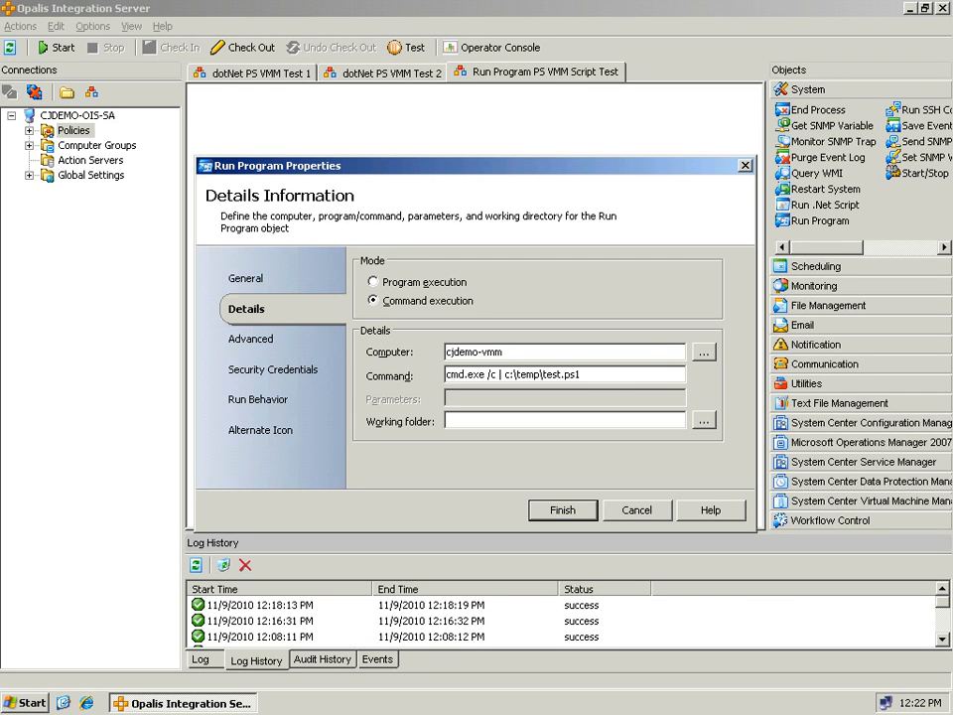
double_click(464, 374)
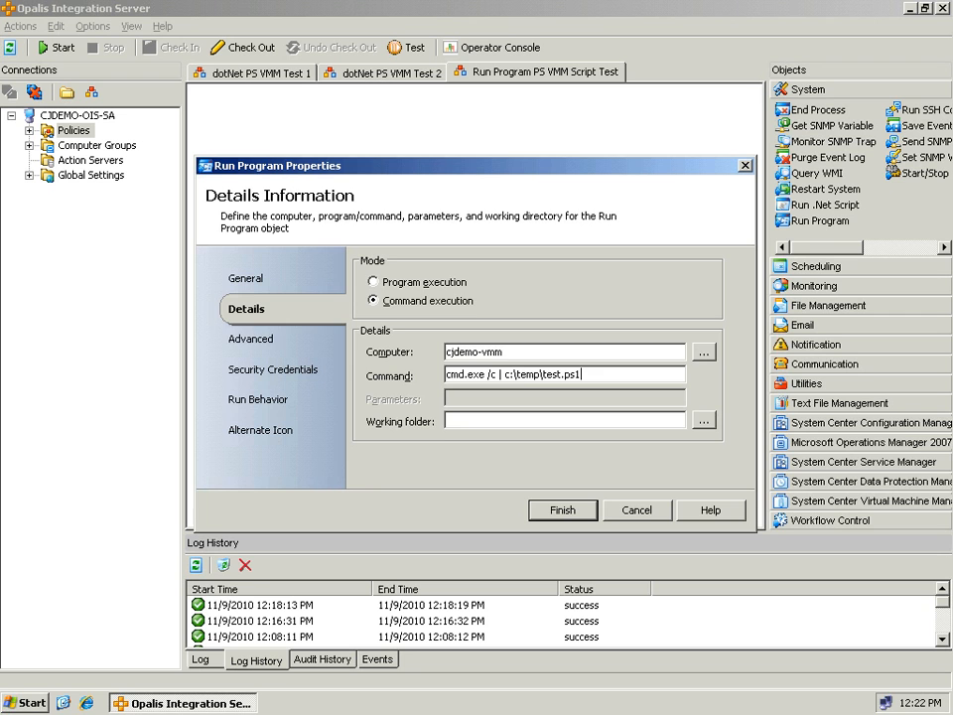
Step: Check the Advanced execution settings, return to Details, and close the Run Program properties
click(250, 338)
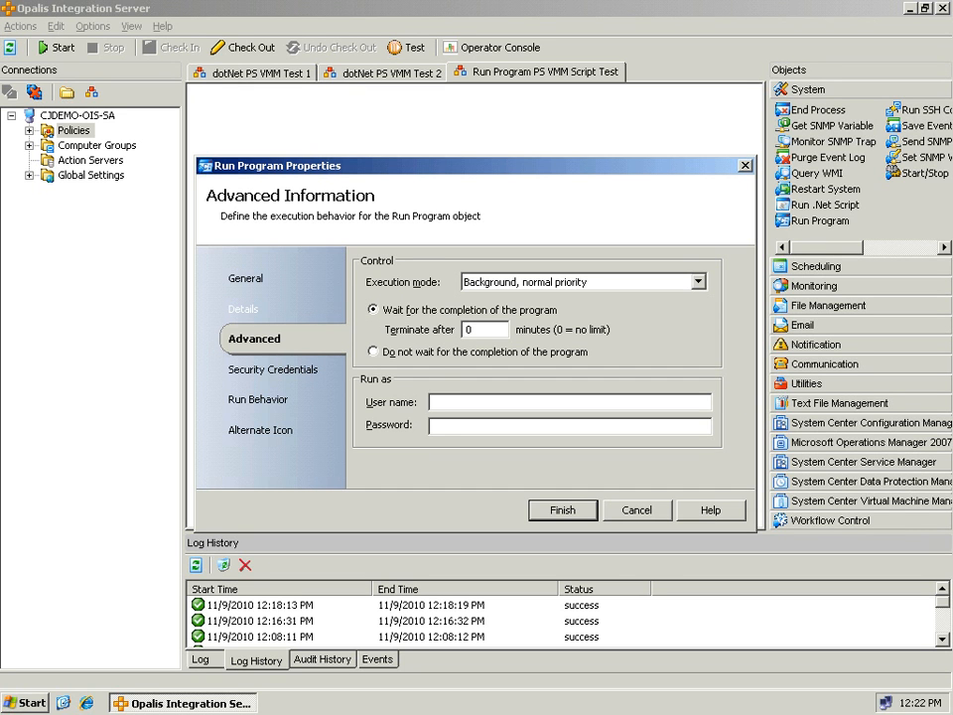
click(244, 308)
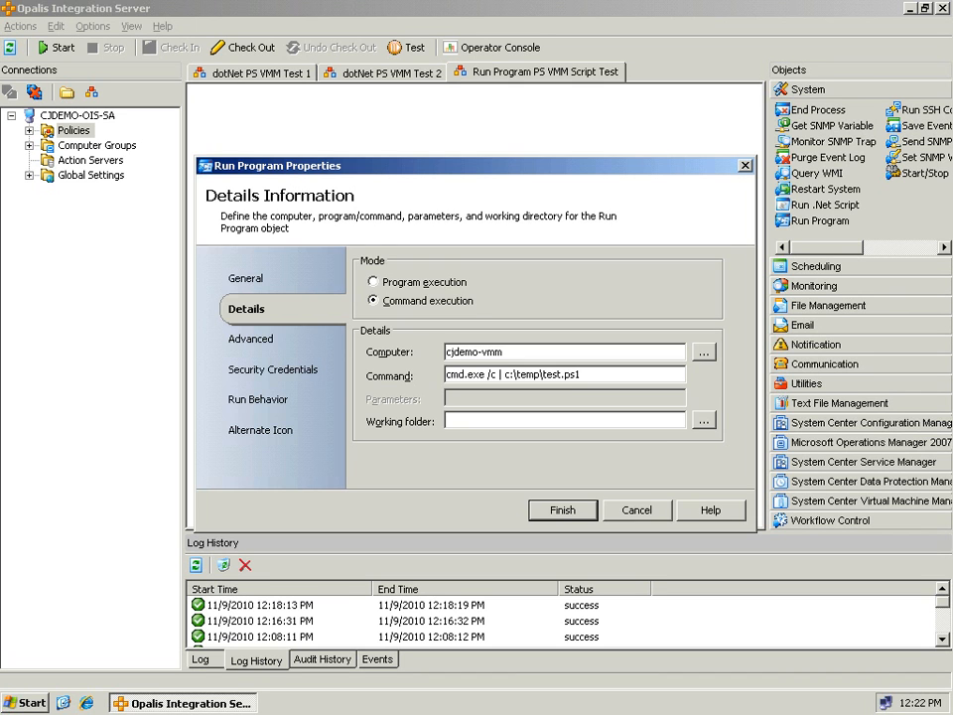
click(562, 508)
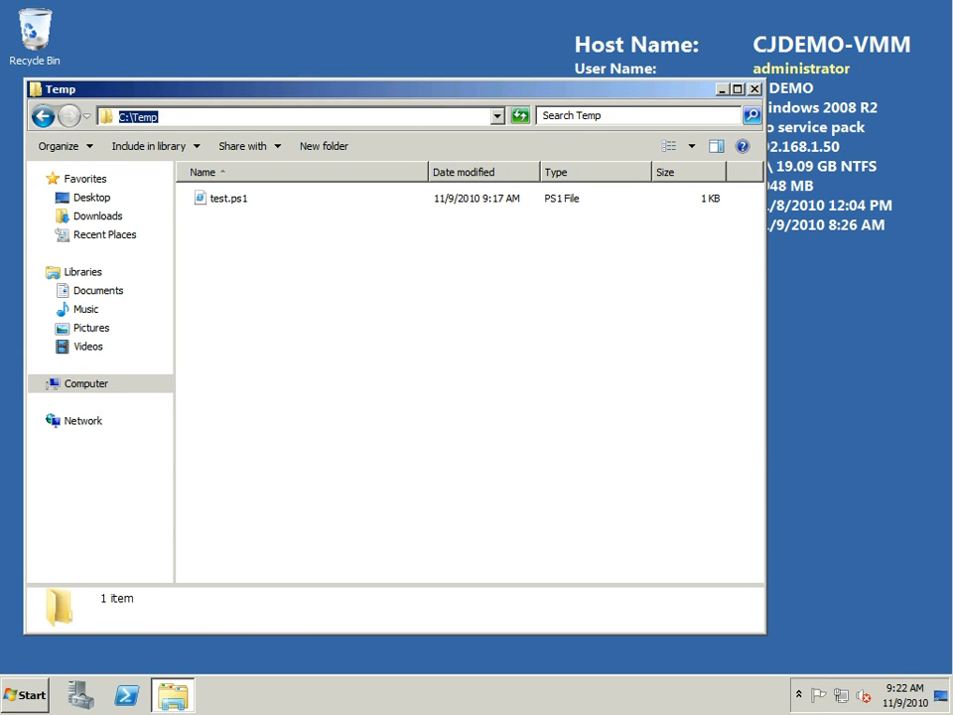
Step: Select test.ps1 in the VMM server's Temp folder and bring up its context menu
click(228, 198)
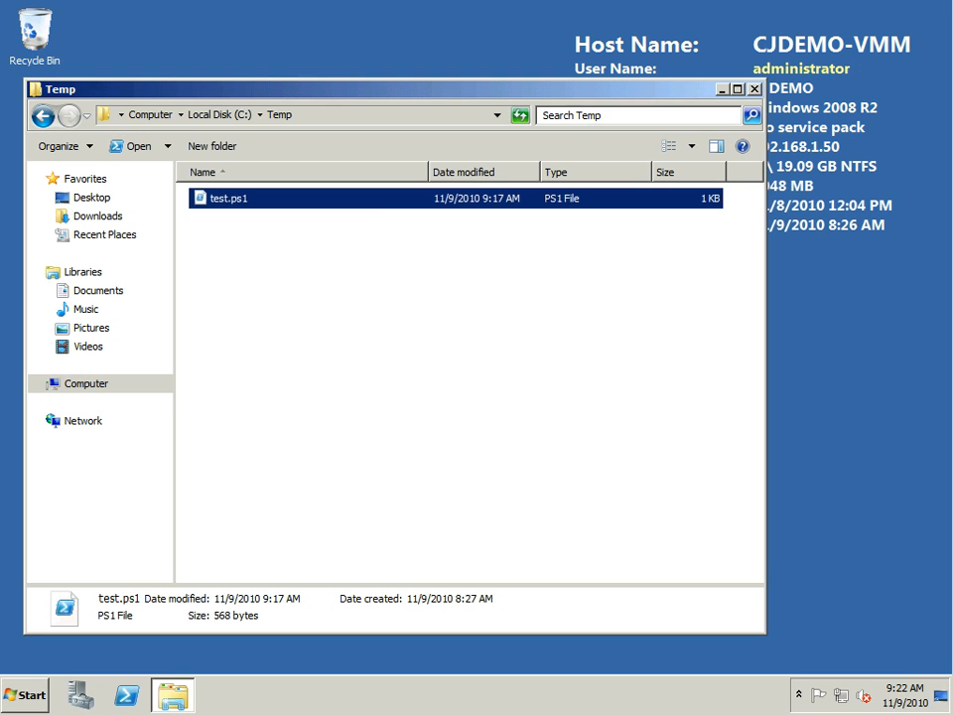
right_click(228, 199)
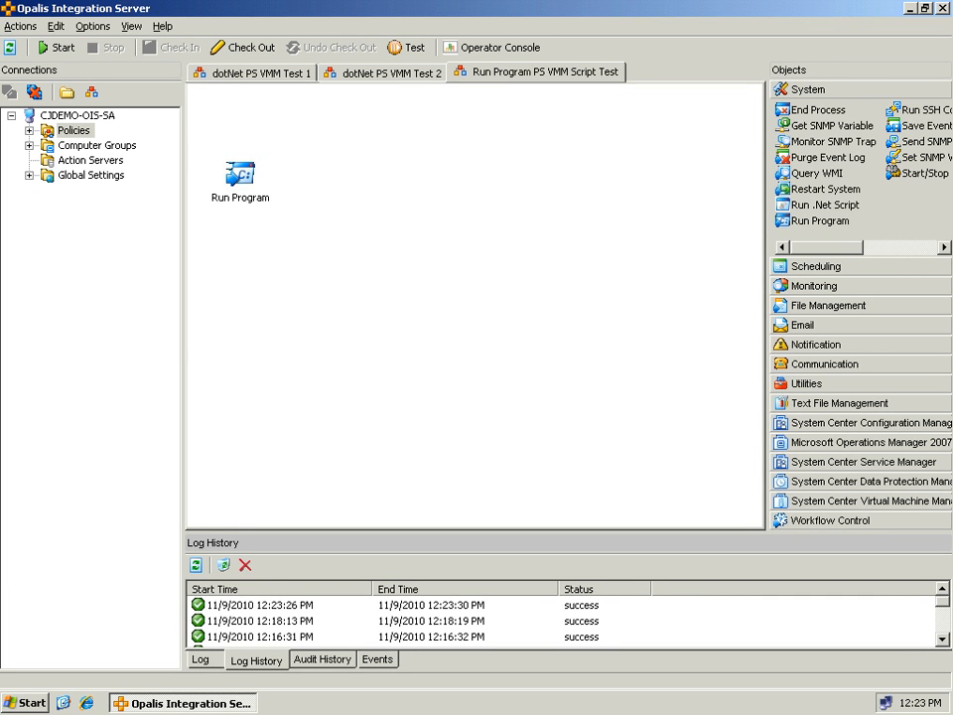
Step: View the latest successful run's program output with return code 0, then bring up Explorer on the VMM server
double_click(278, 603)
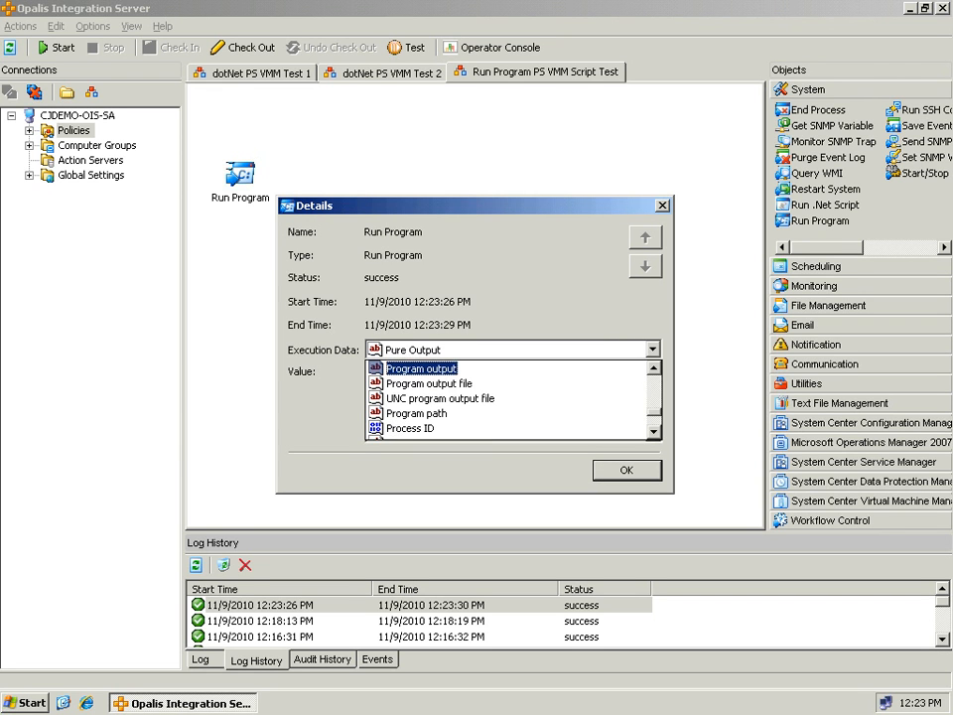
click(421, 368)
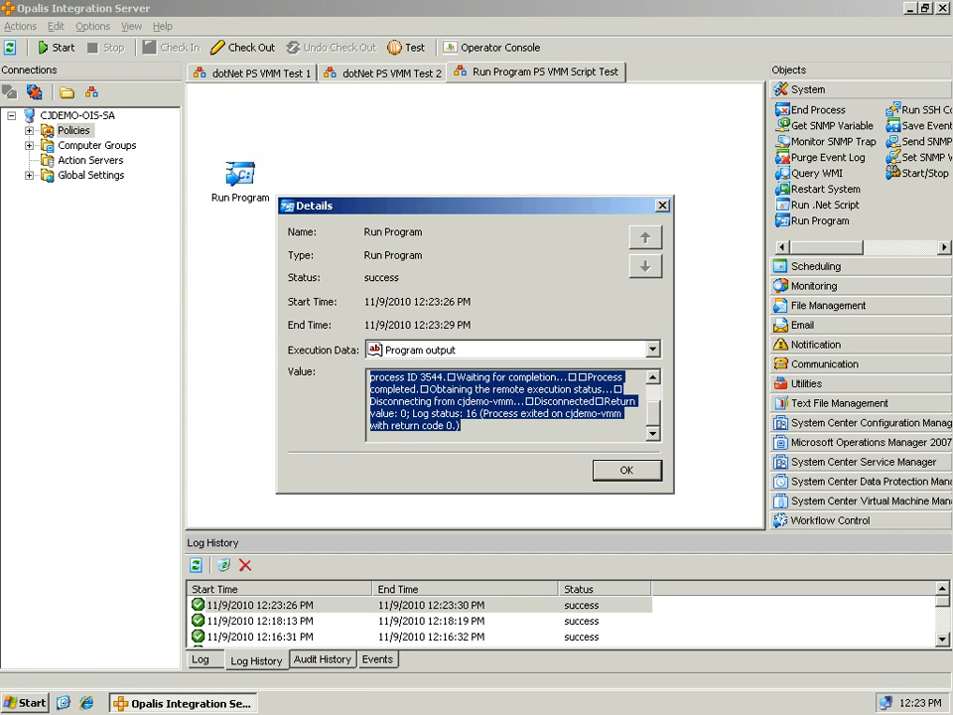
click(28, 703)
text(wordpa)
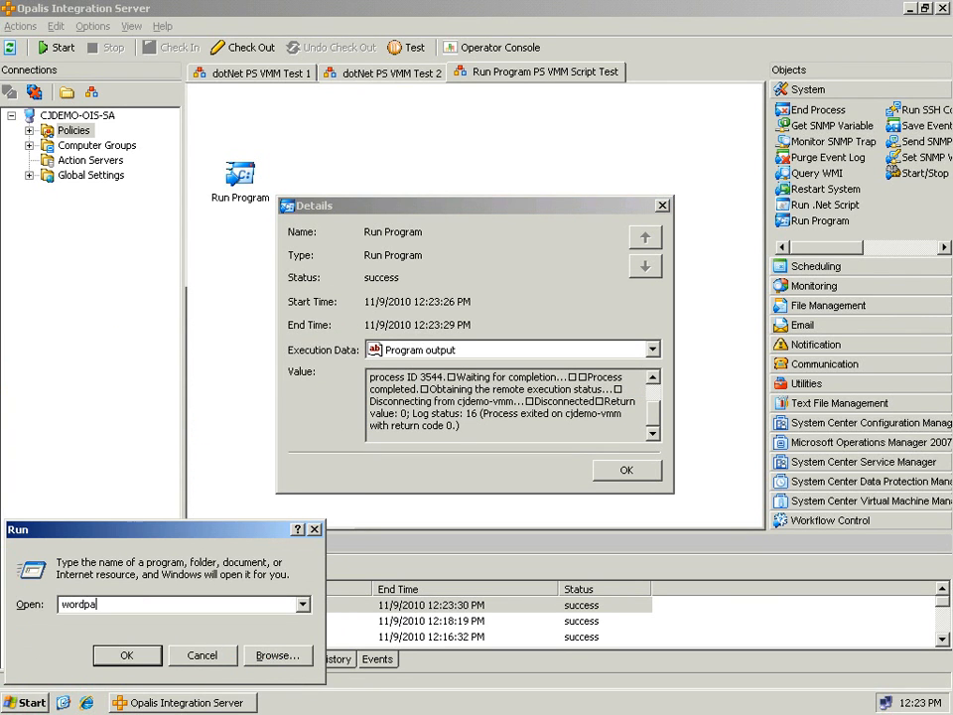
click(127, 655)
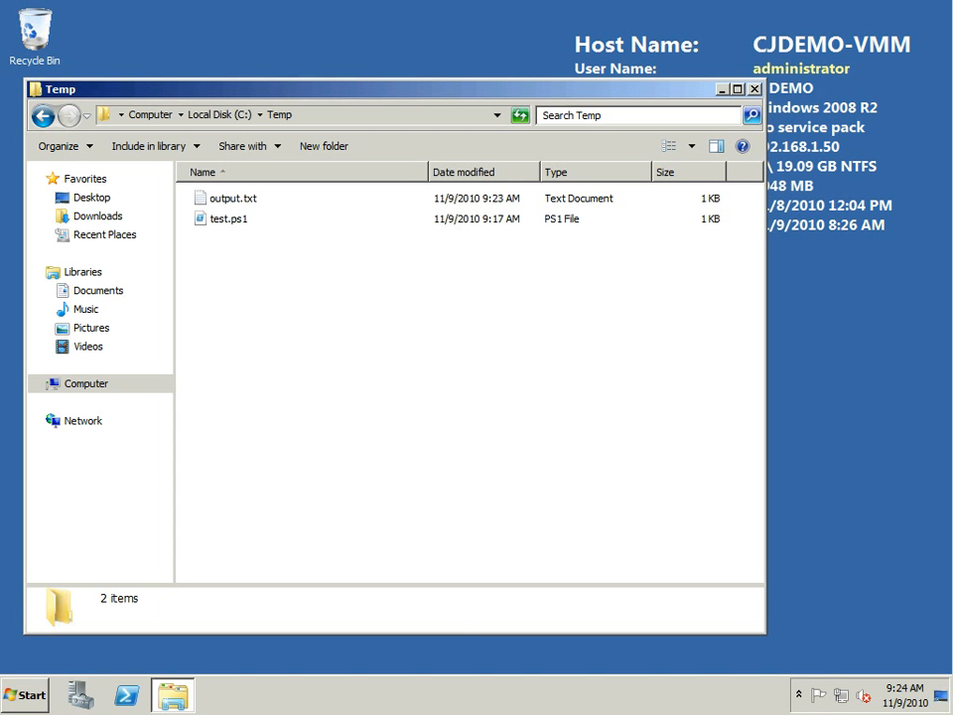
Step: Open output.txt in Notepad to confirm CJDEMO-VMM.cjdemo.scdemo.com, close it, and select test.ps1
double_click(234, 198)
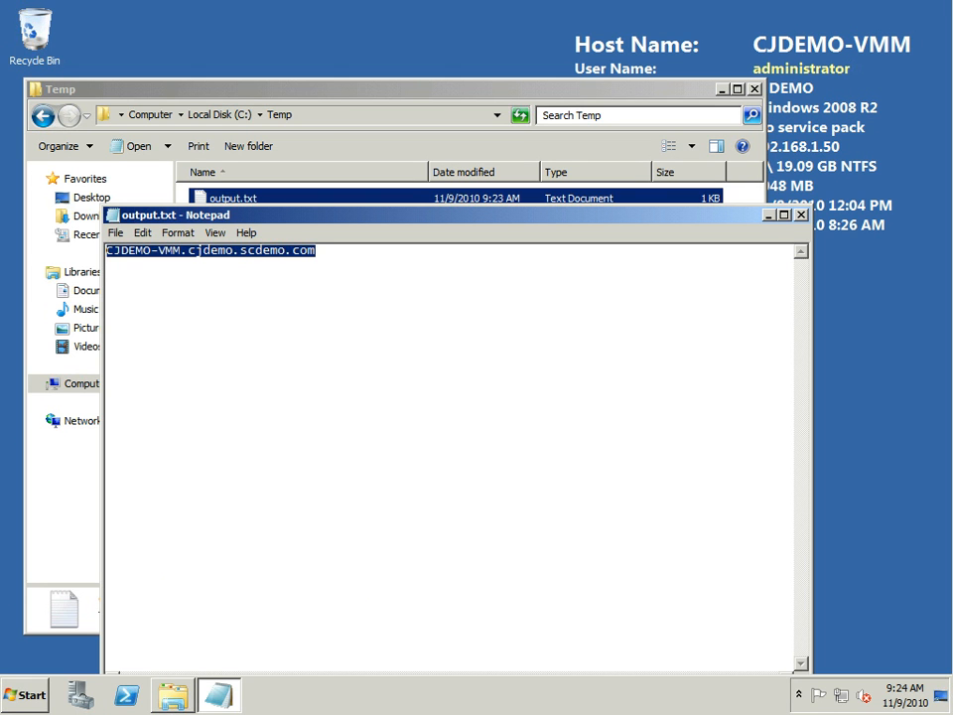
click(802, 215)
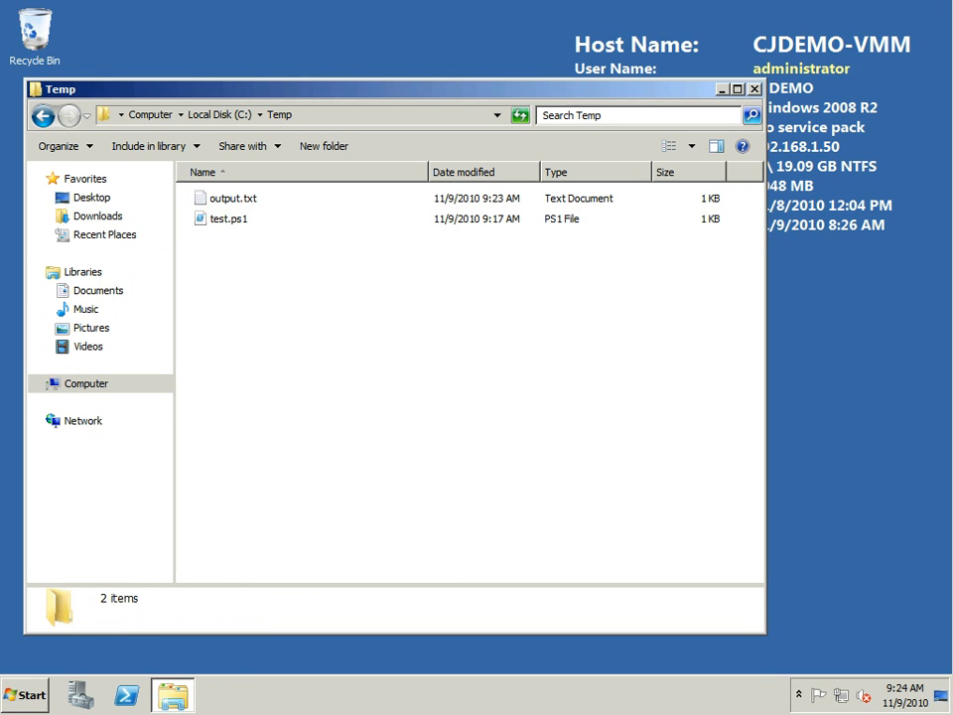
click(230, 219)
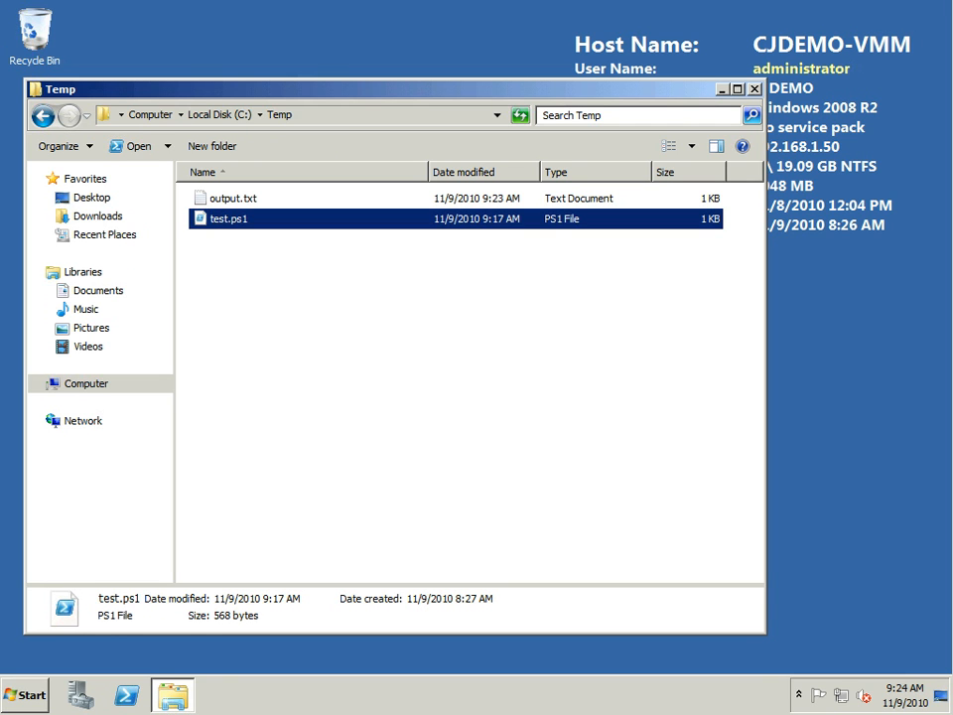
mouse_move(230, 218)
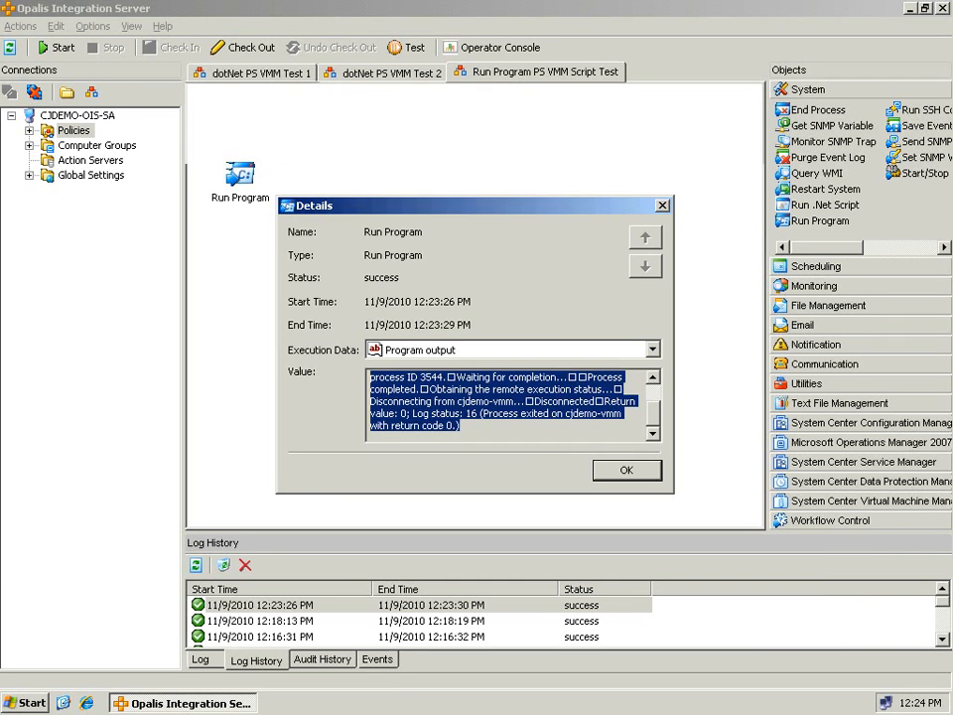
Step: Close the run details, select PS with PSSession in dotNet PS VMM Test 2, and return to the Run Program policy
click(628, 468)
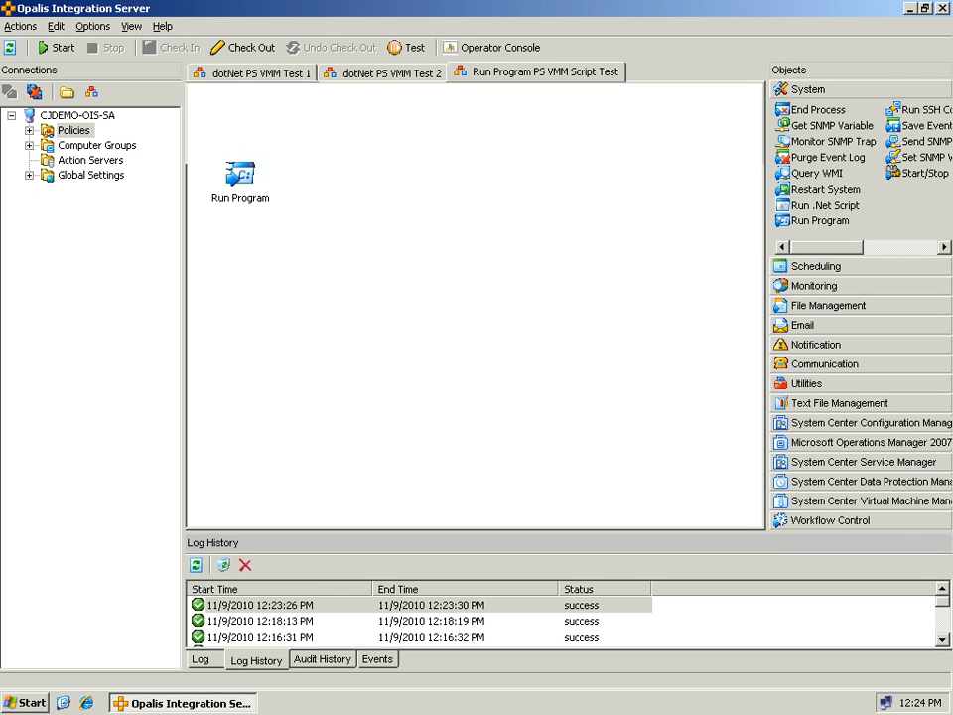
click(382, 72)
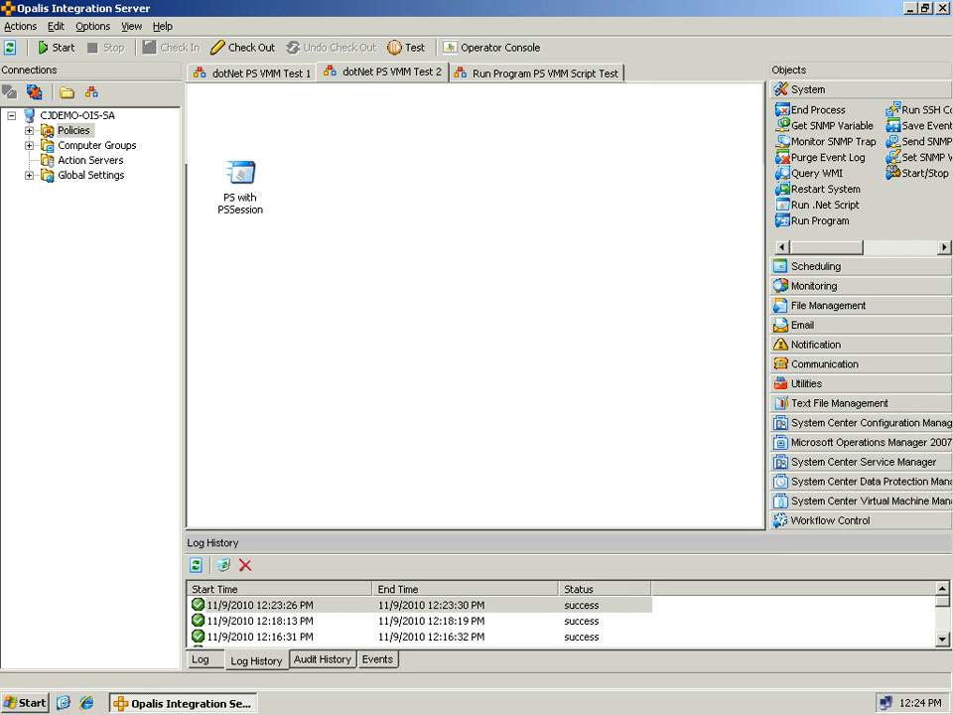
click(238, 175)
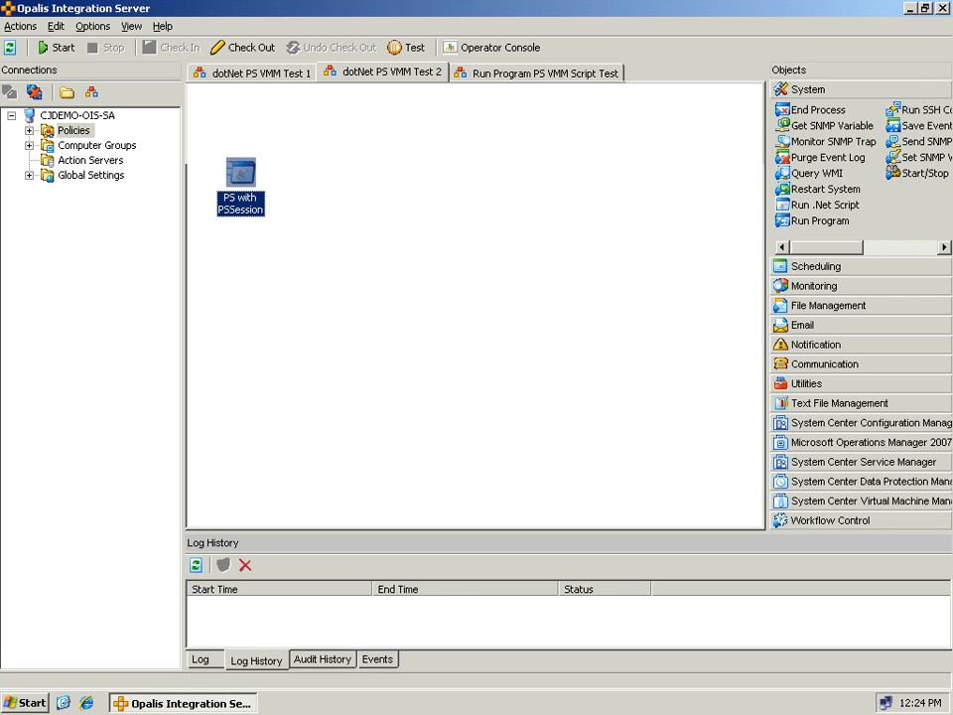
click(536, 71)
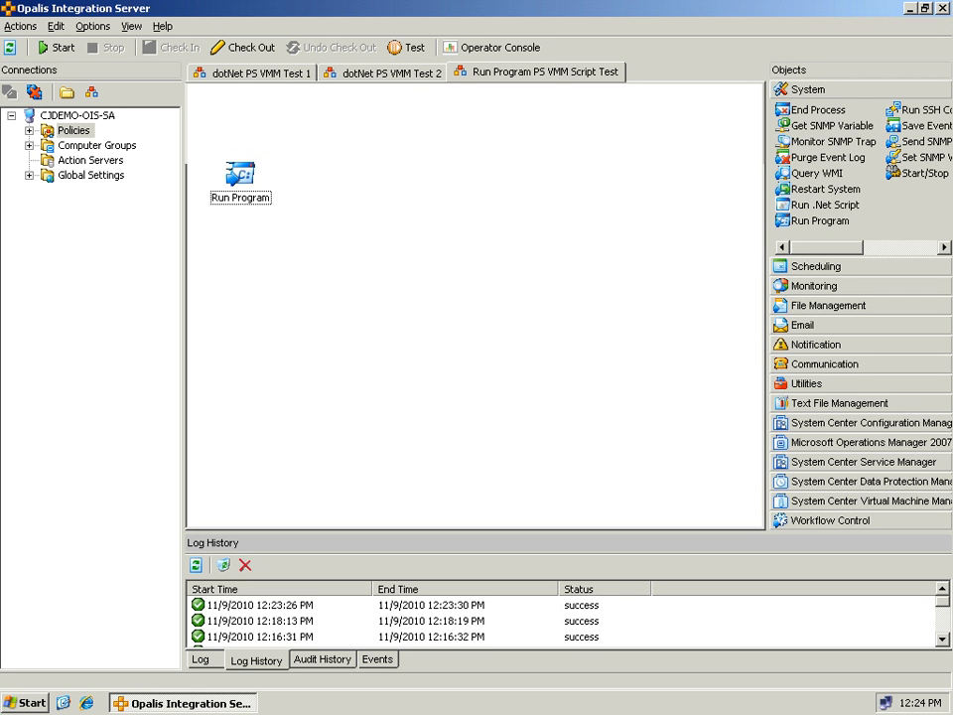